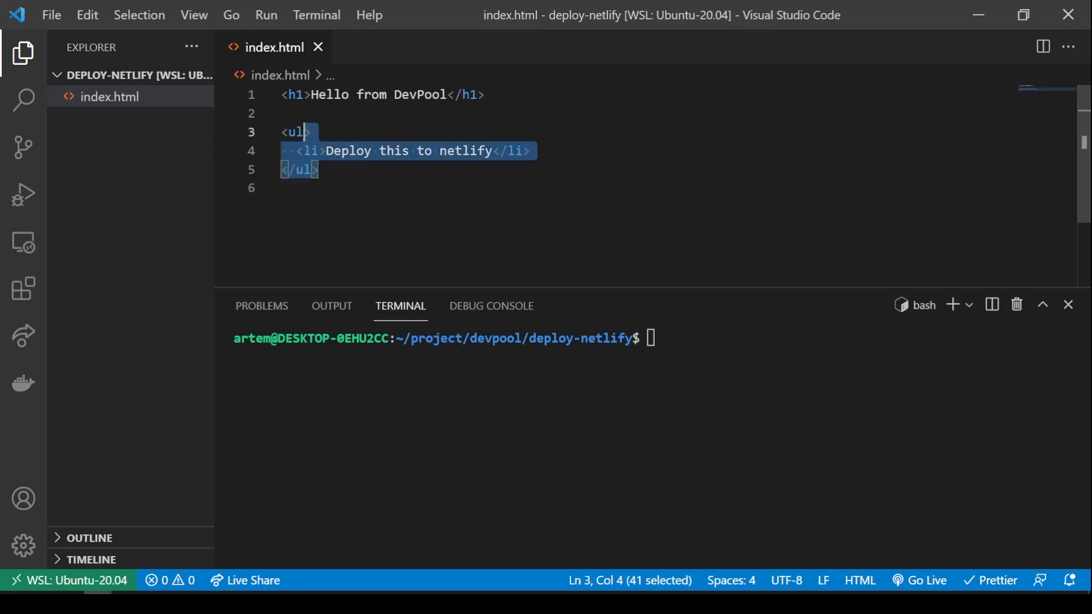
# Publish the deploy-netlify folder with index.html to a private GitHub repository via Source Control.
pyautogui.click(285, 112)
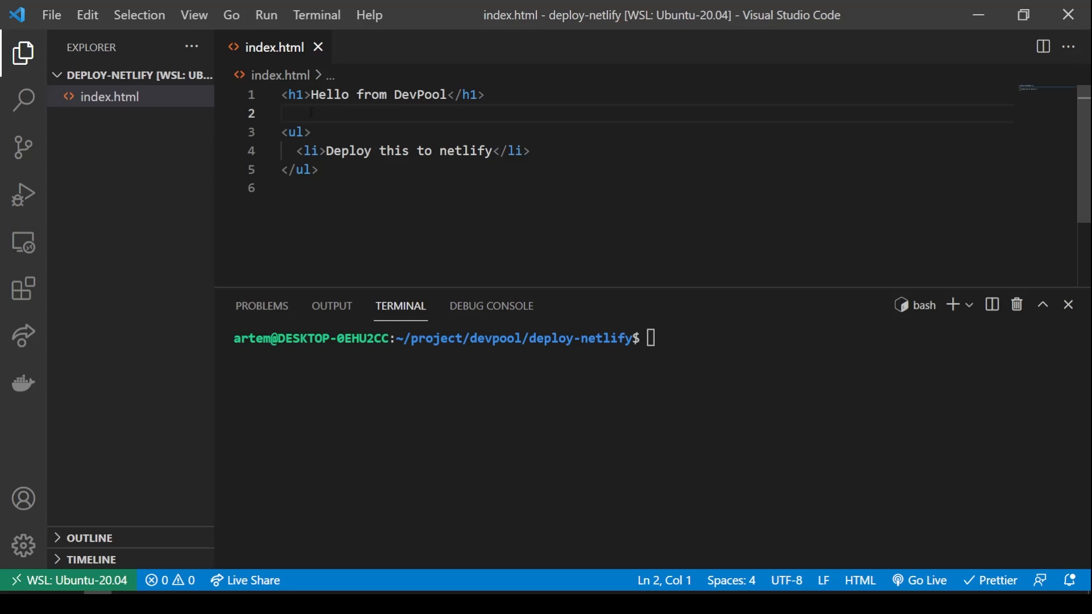
pyautogui.moveTo(19, 155)
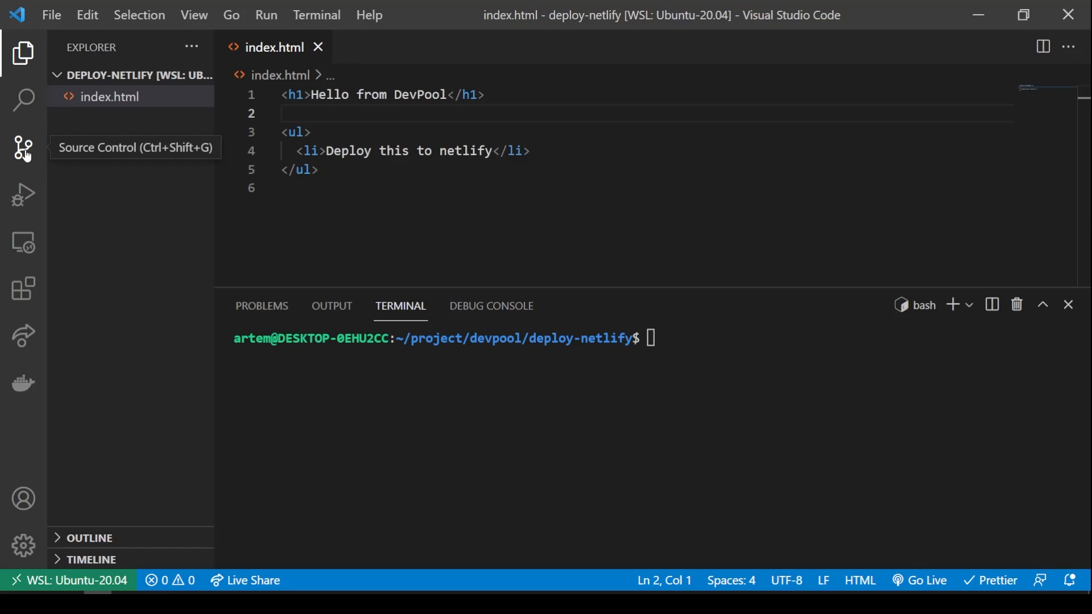
pyautogui.click(21, 147)
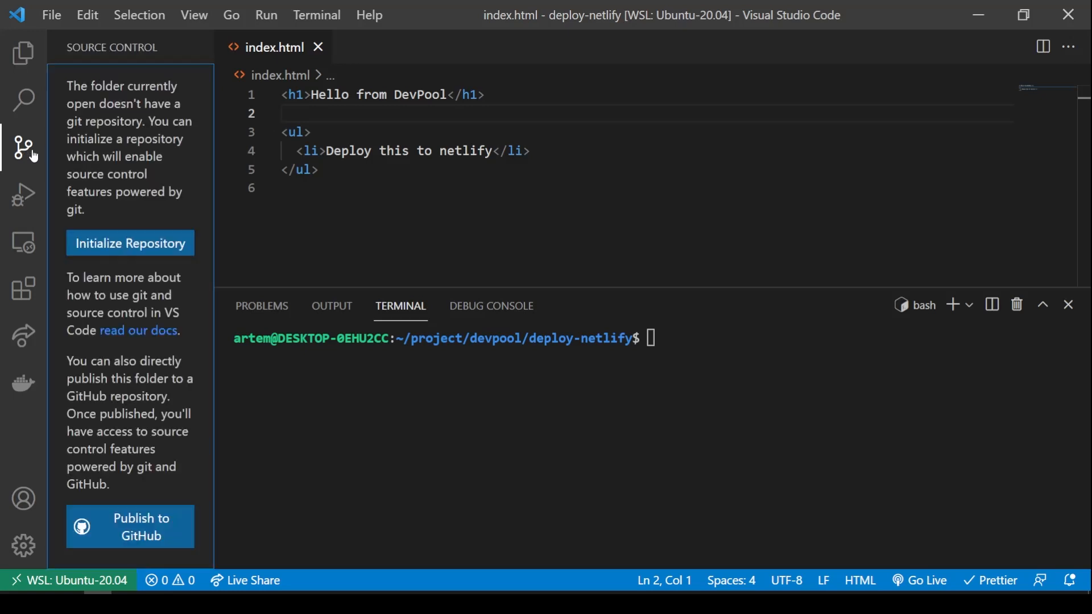
pyautogui.moveTo(158, 427)
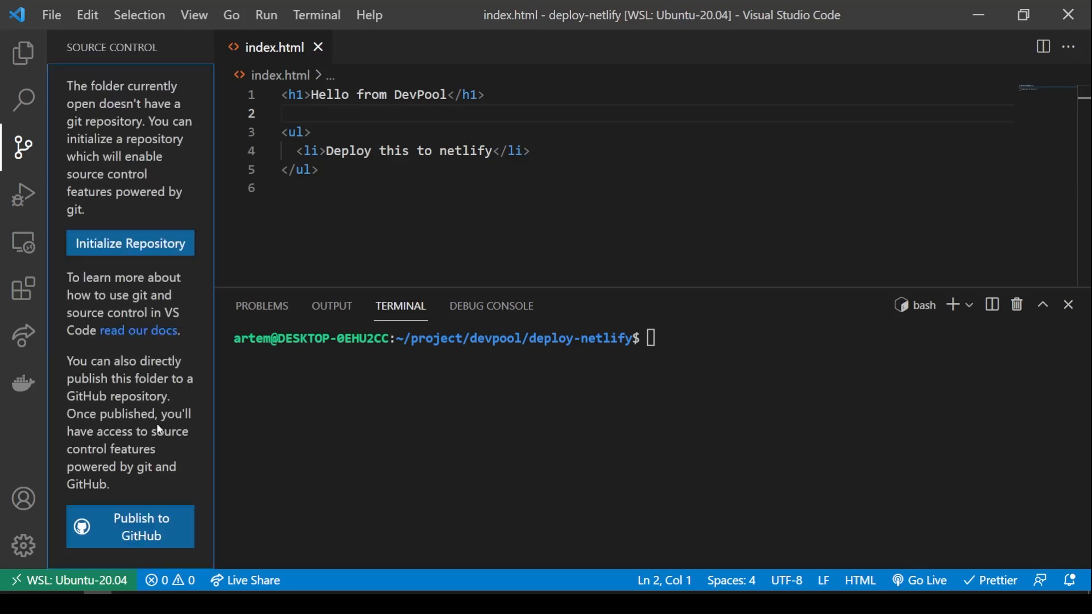
pyautogui.moveTo(149, 537)
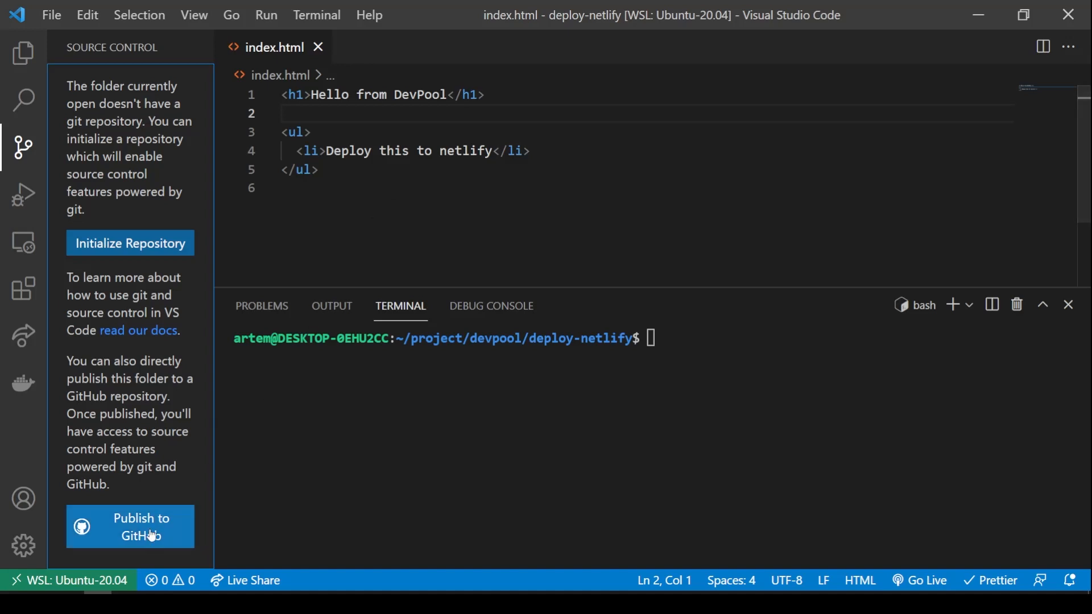
pyautogui.click(130, 527)
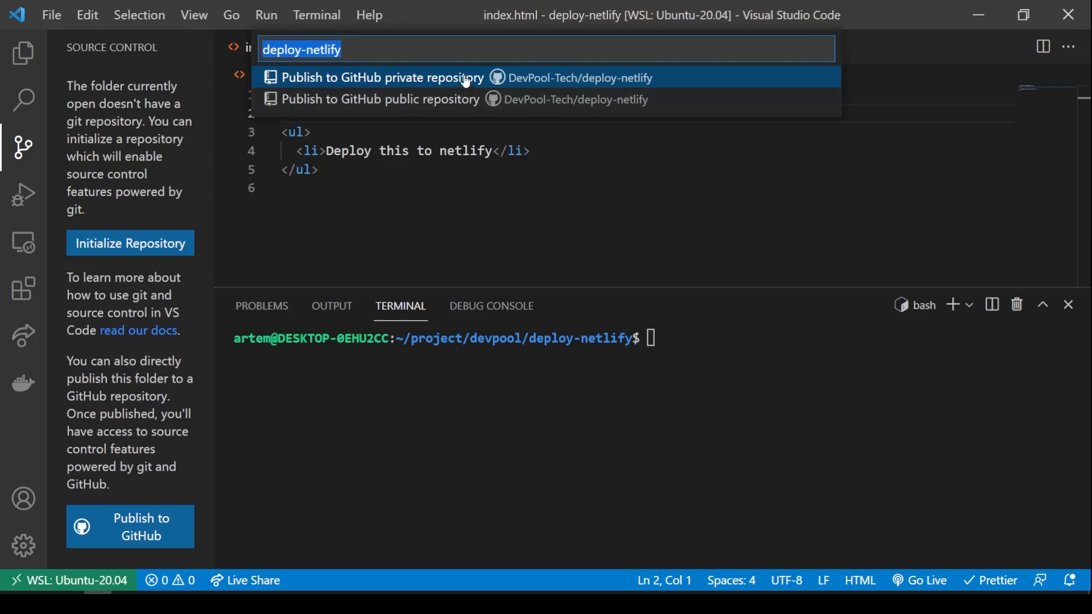
pyautogui.click(384, 77)
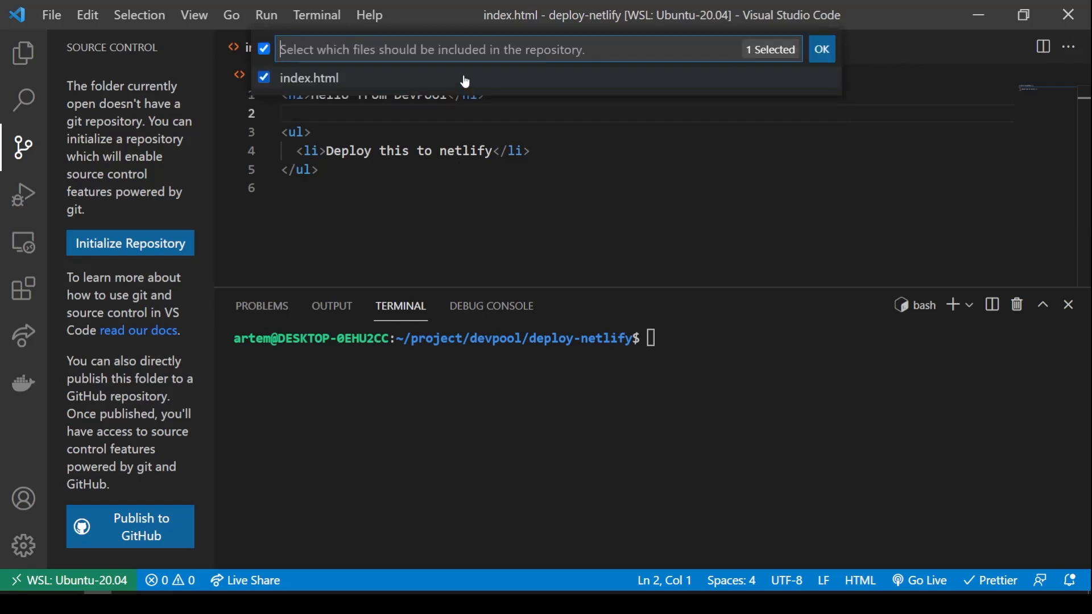
pyautogui.click(821, 49)
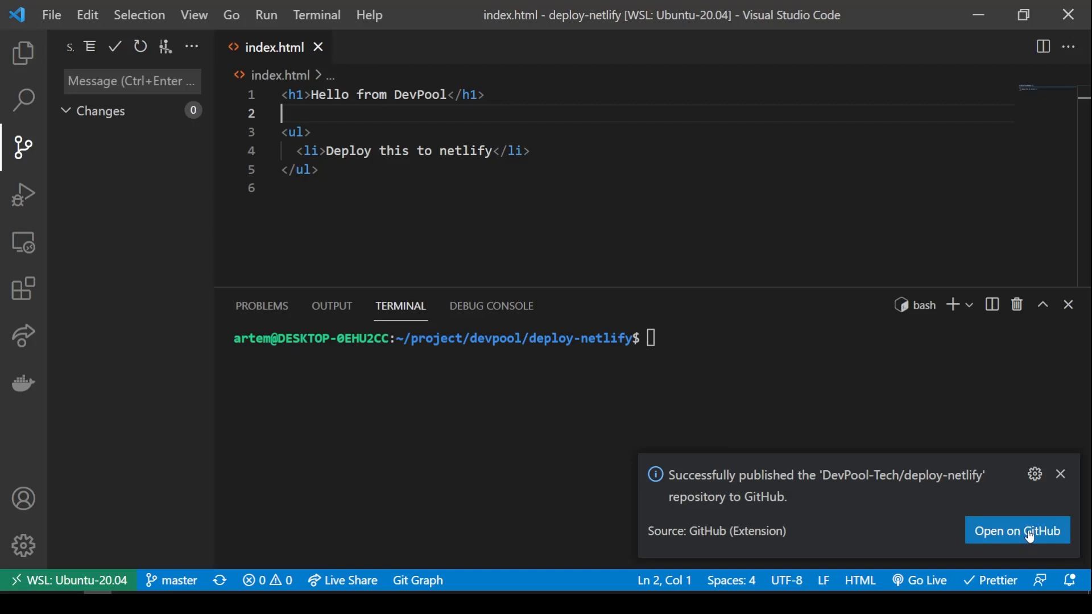
# View the new DevPool-Tech/deploy-netlify repository page on GitHub with its first commit.
pyautogui.click(1017, 530)
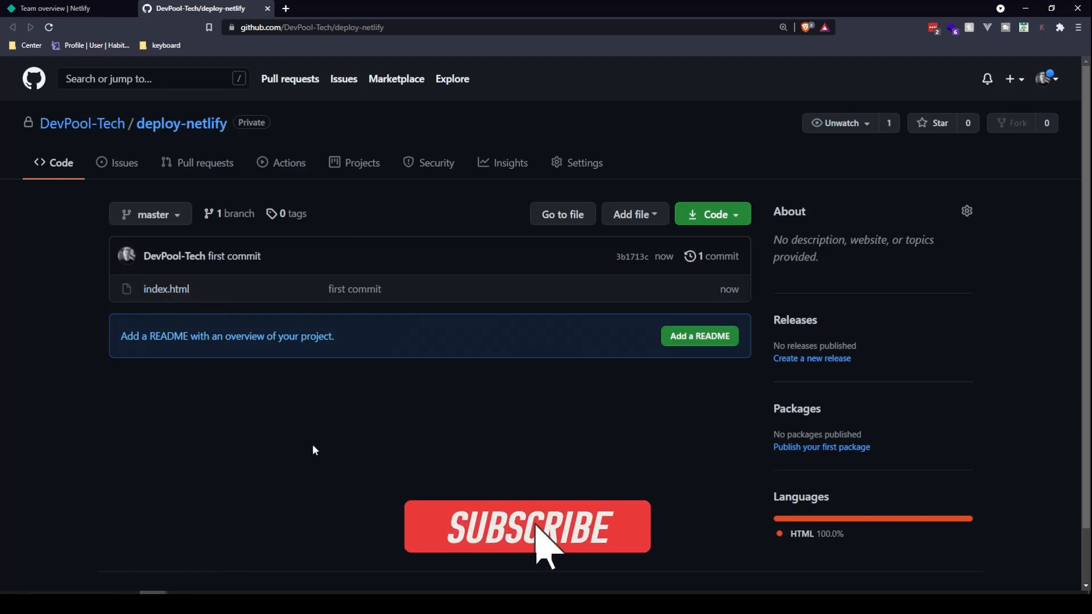
pyautogui.click(527, 525)
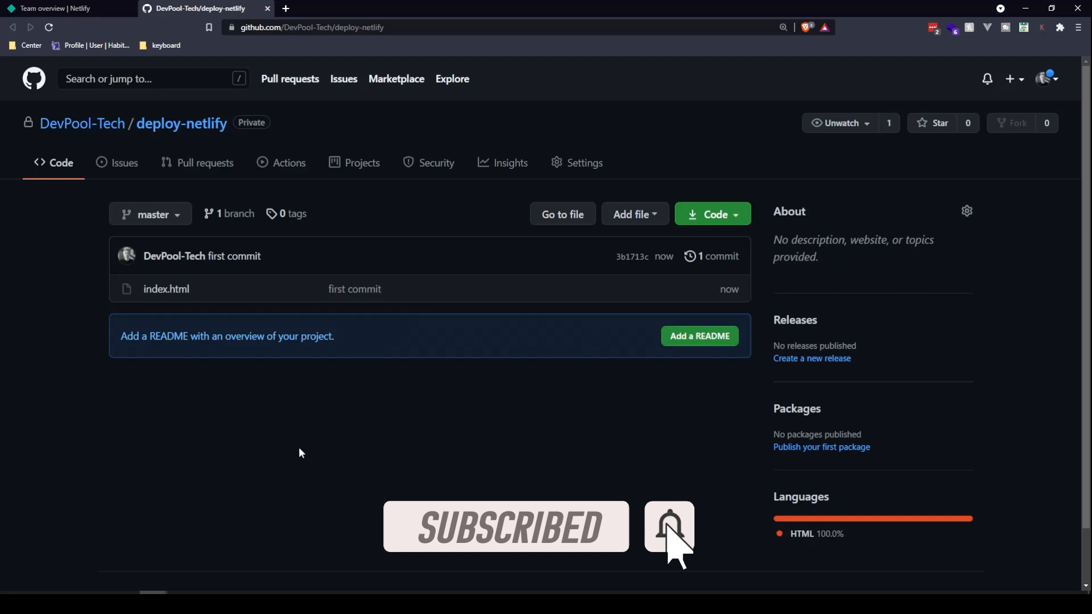
pyautogui.moveTo(52, 68)
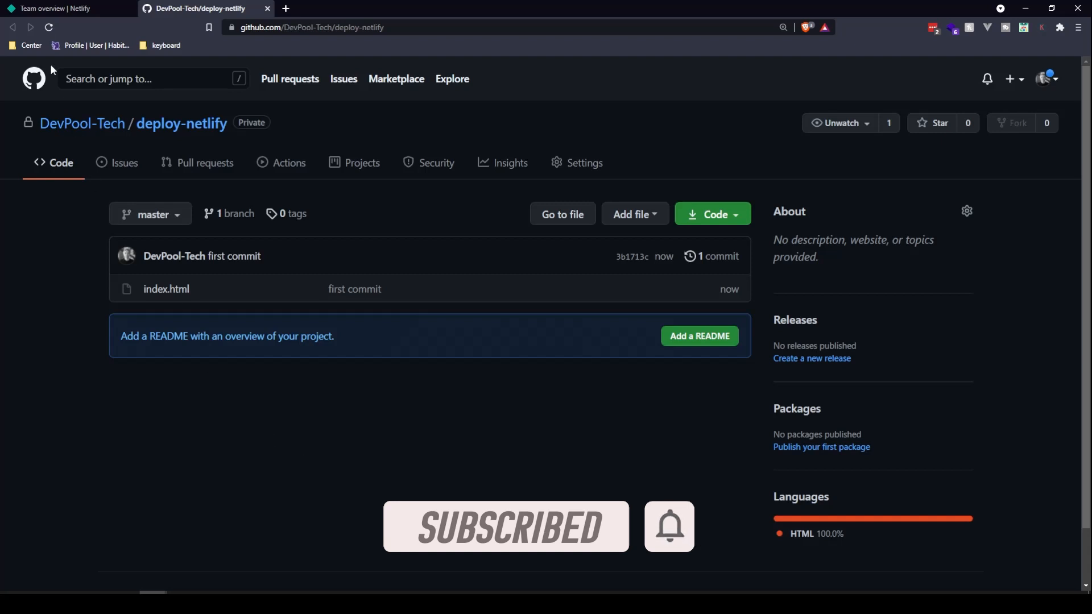
# Show the Netlify DevPool team overview and scroll to the Sites section.
pyautogui.click(57, 9)
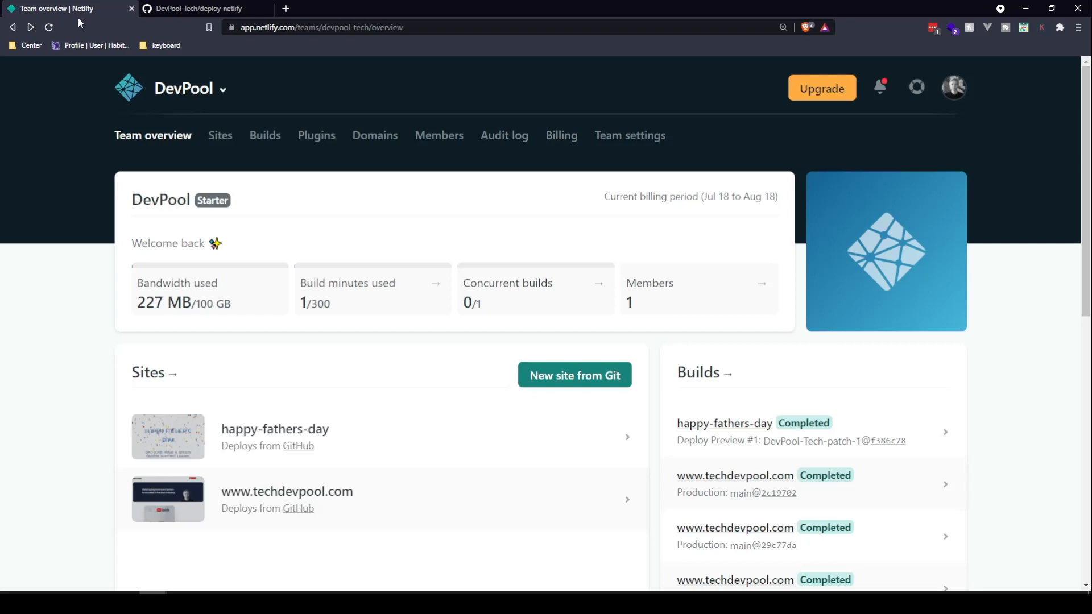
pyautogui.moveTo(100, 150)
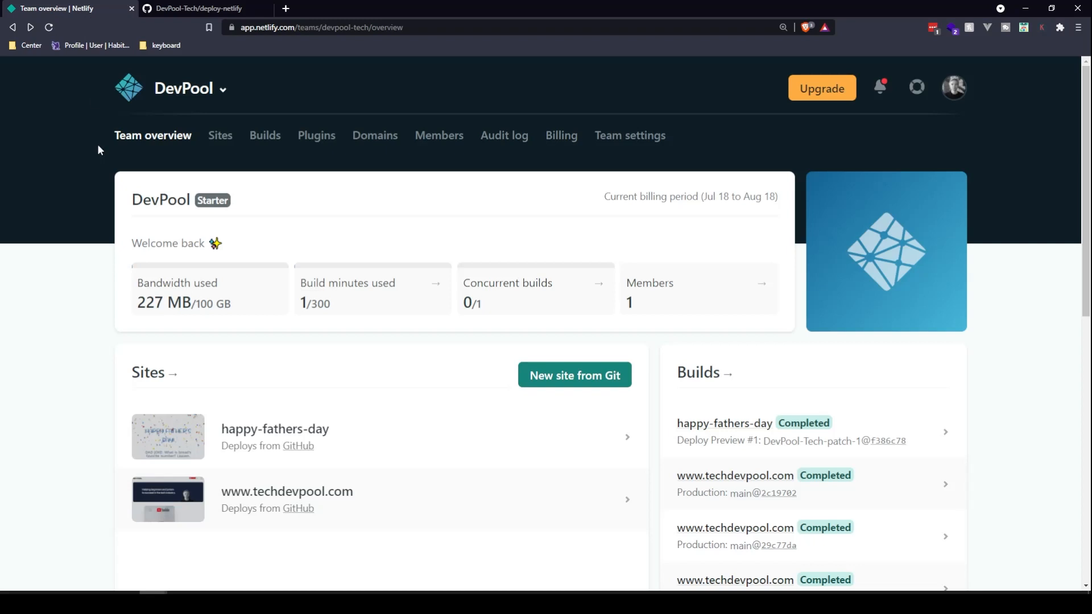
pyautogui.scroll(-3)
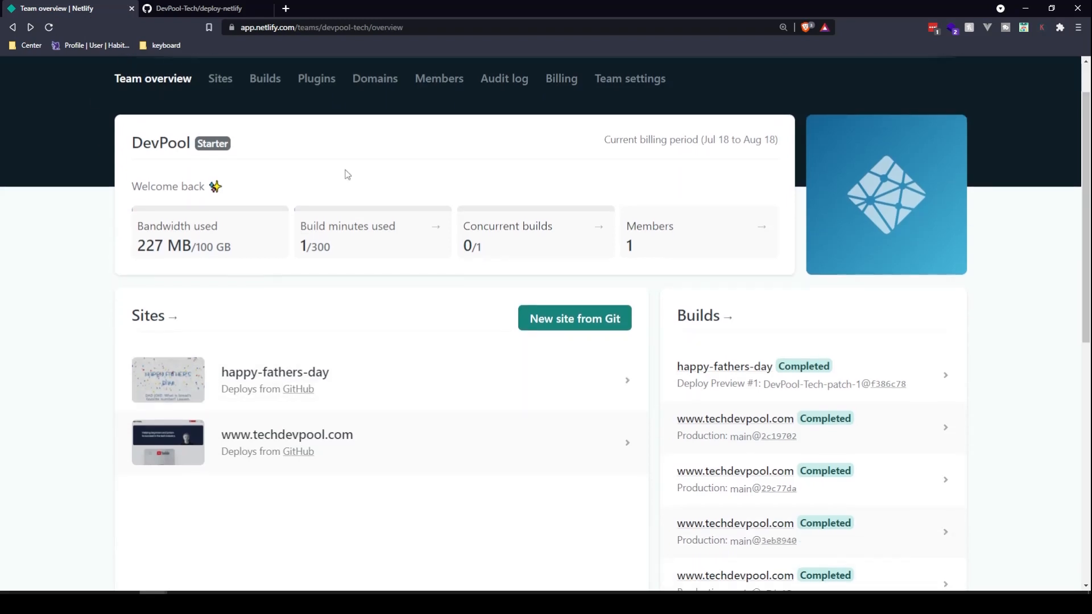
pyautogui.moveTo(377, 389)
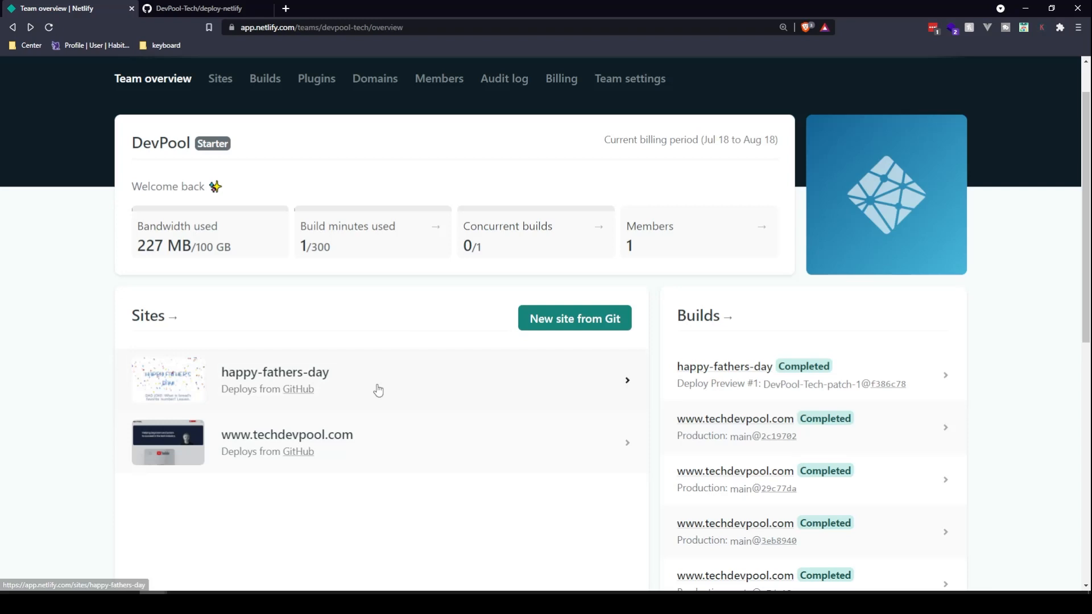
pyautogui.moveTo(392, 448)
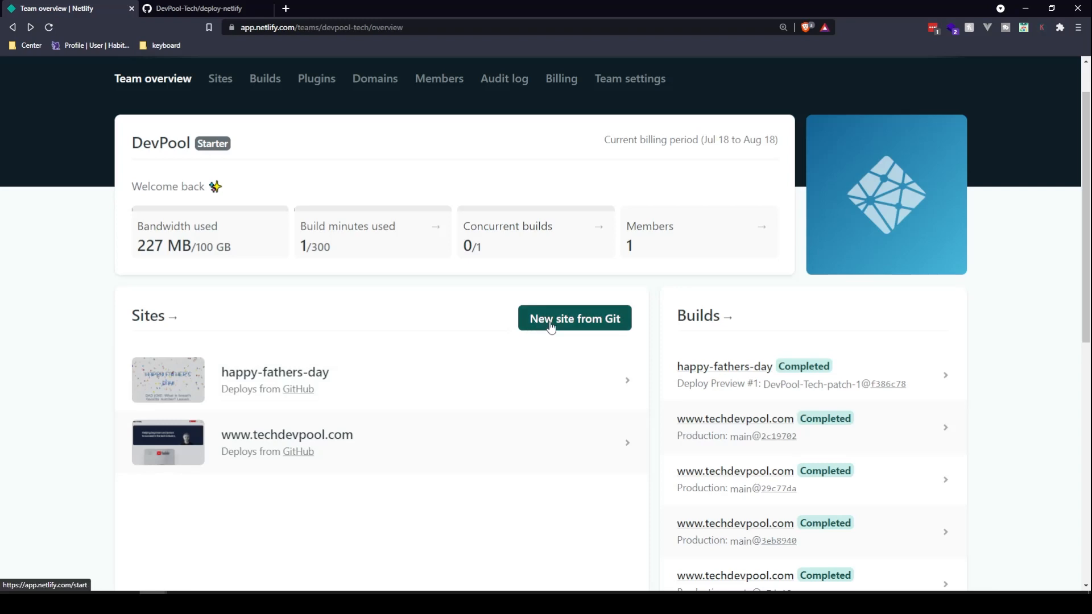
# Start a new site from Git connected to GitHub and locate DevPool-Tech/deploy-netlify in the repository list.
pyautogui.click(574, 318)
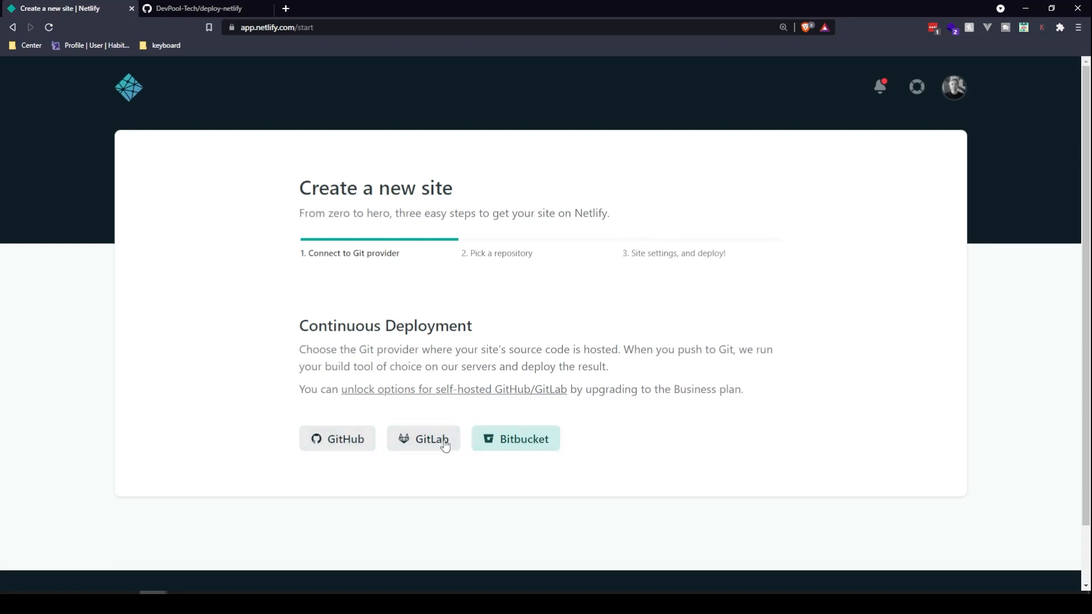
pyautogui.moveTo(509, 446)
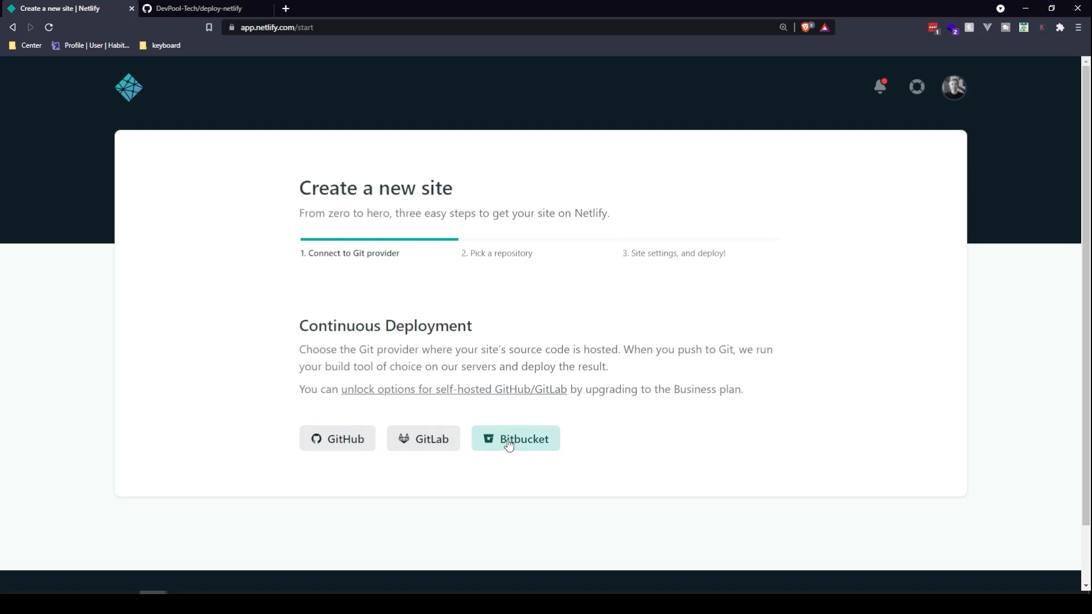
pyautogui.moveTo(336, 445)
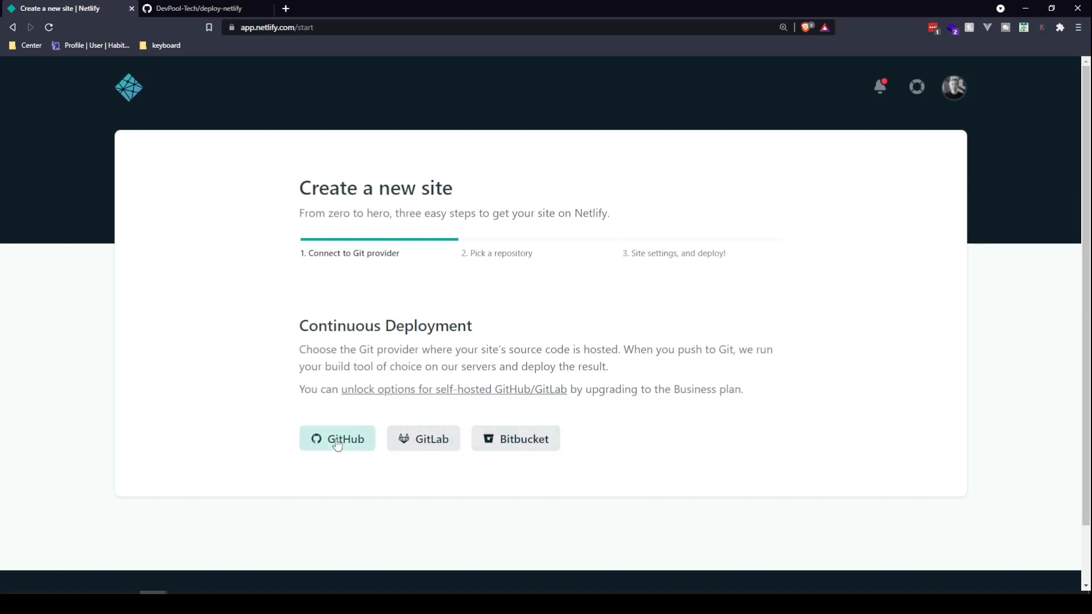
pyautogui.click(336, 439)
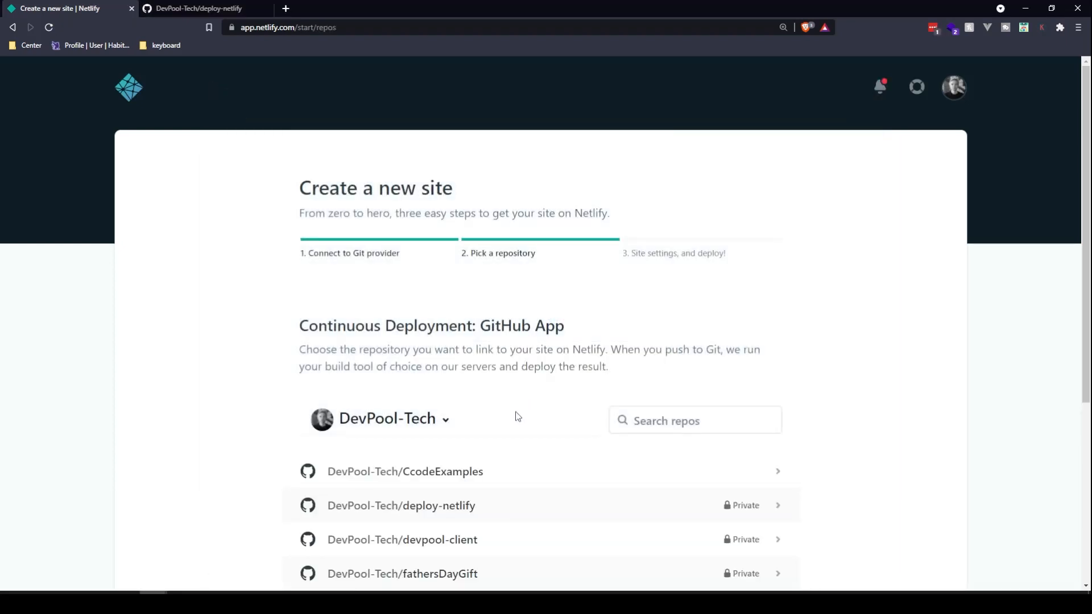
pyautogui.scroll(-3)
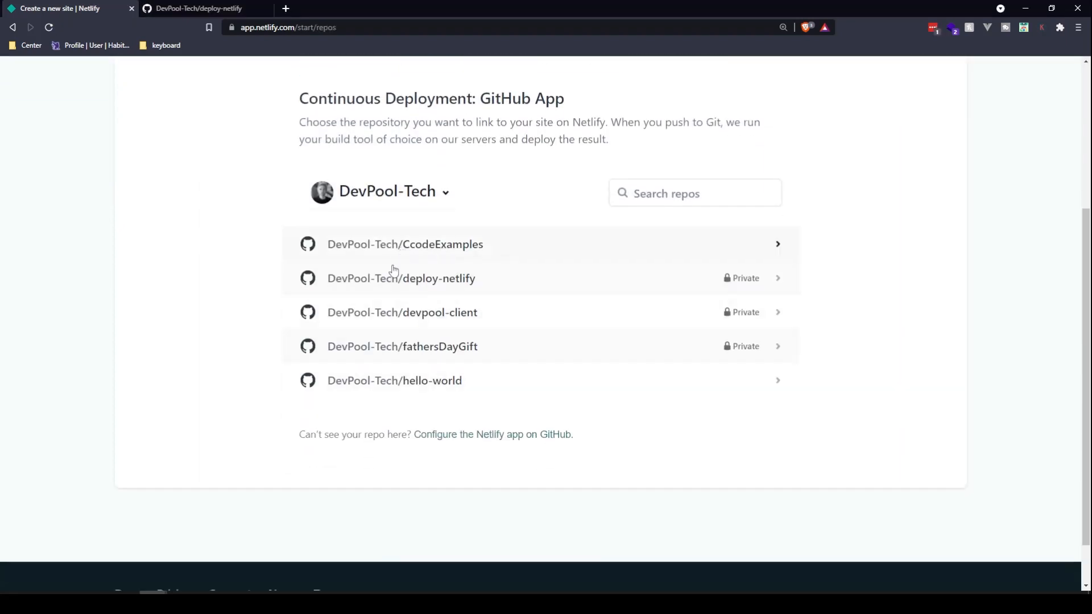
pyautogui.click(664, 199)
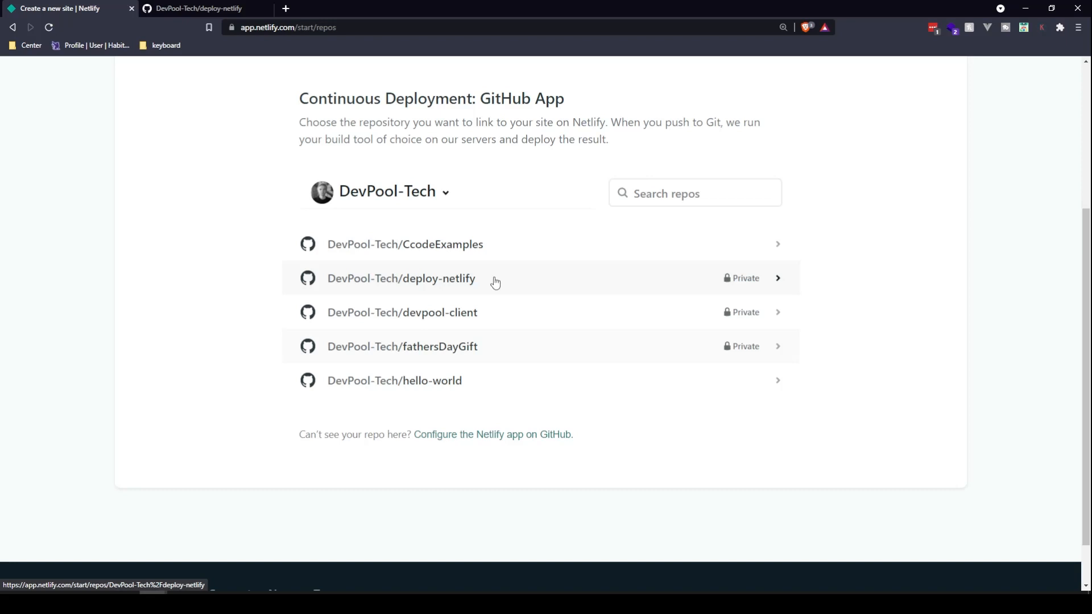
pyautogui.moveTo(491, 286)
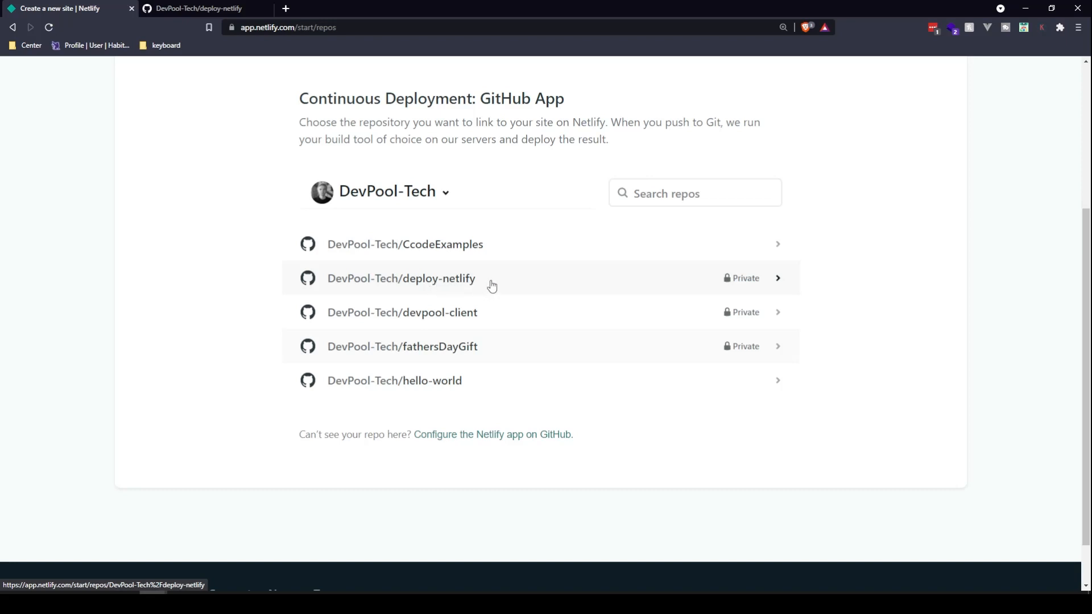
# Deploy the deploy-netlify repository from master with all build settings left empty.
pyautogui.click(400, 279)
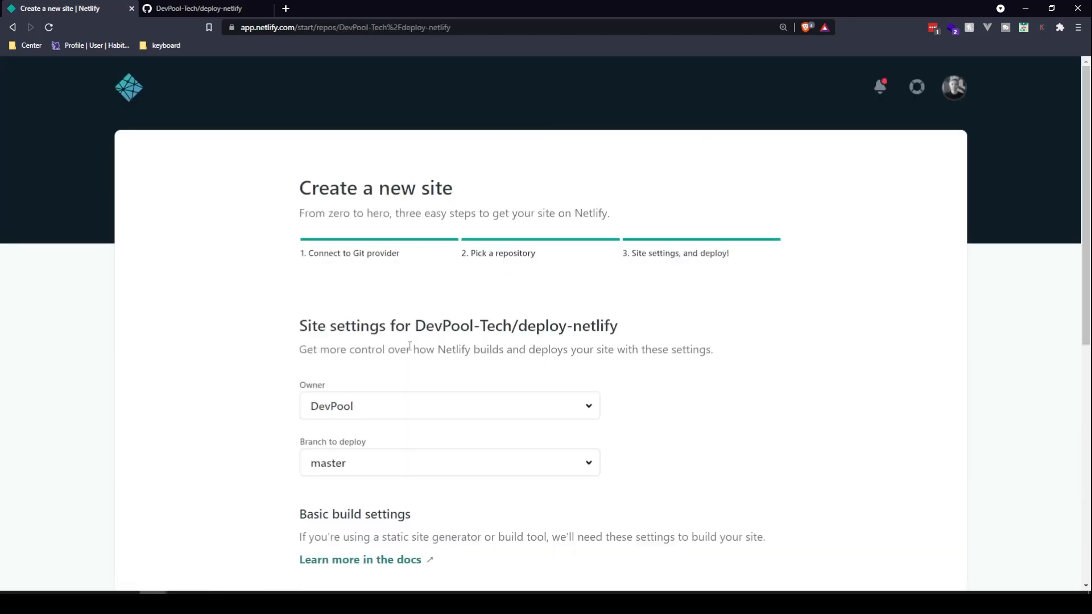
pyautogui.scroll(-3)
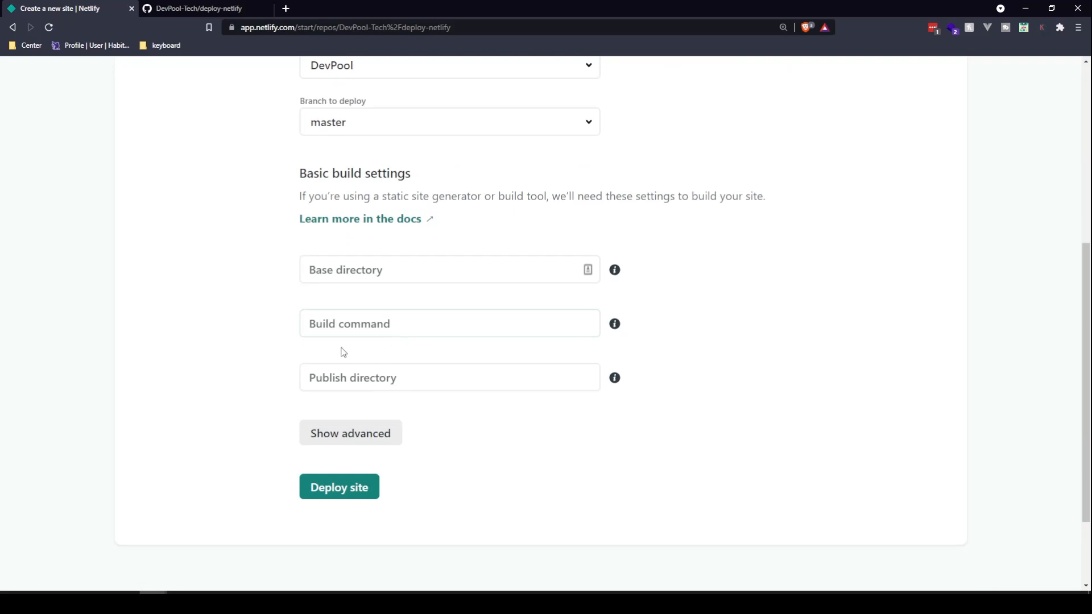
pyautogui.moveTo(280, 343)
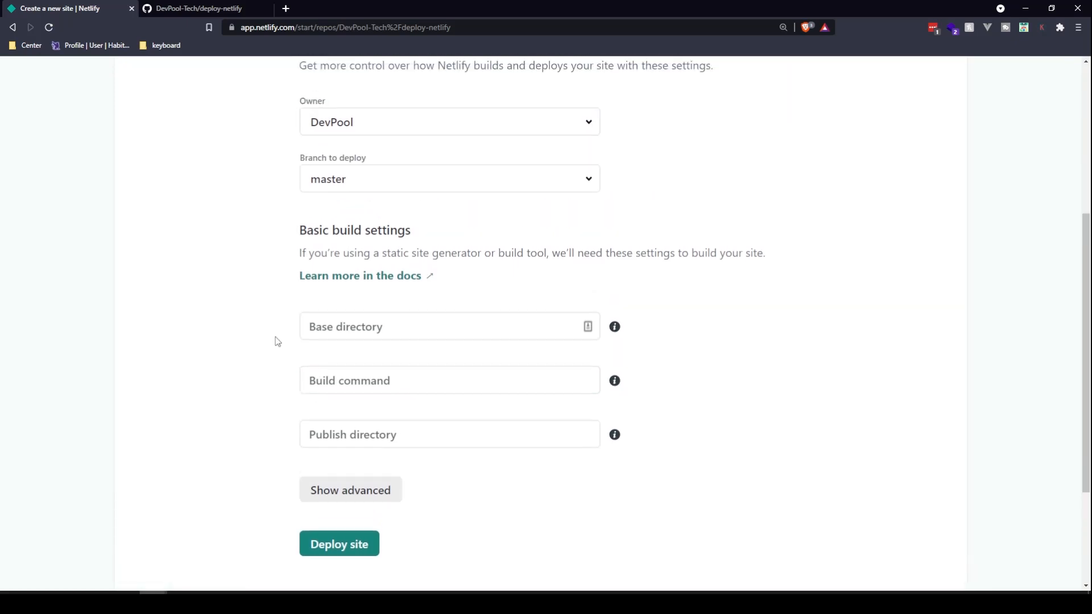
pyautogui.moveTo(263, 351)
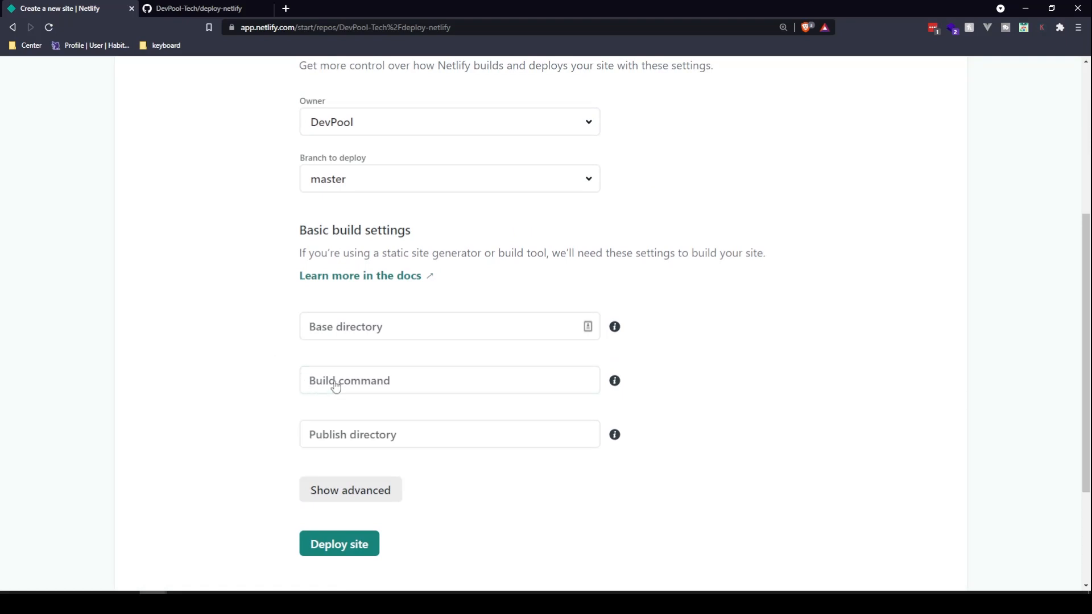
pyautogui.moveTo(362, 439)
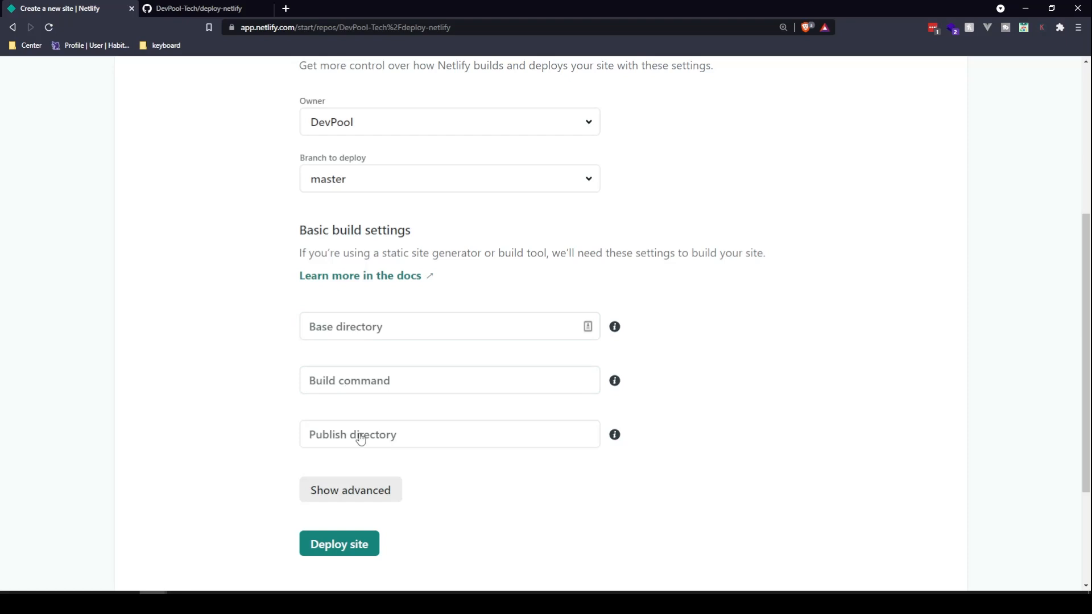
pyautogui.moveTo(369, 444)
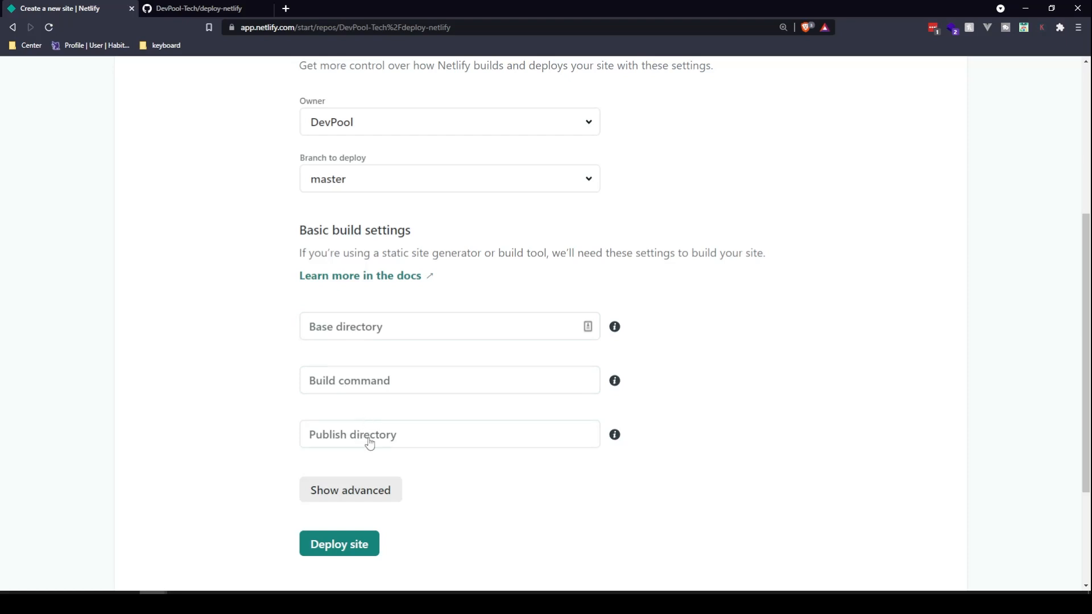
pyautogui.moveTo(378, 390)
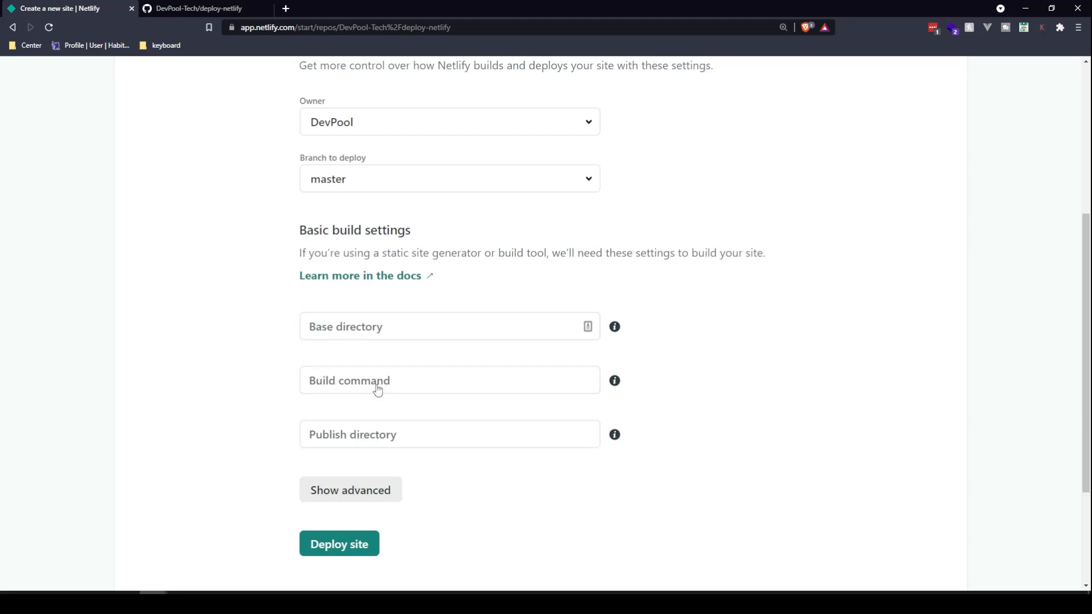
pyautogui.moveTo(346, 392)
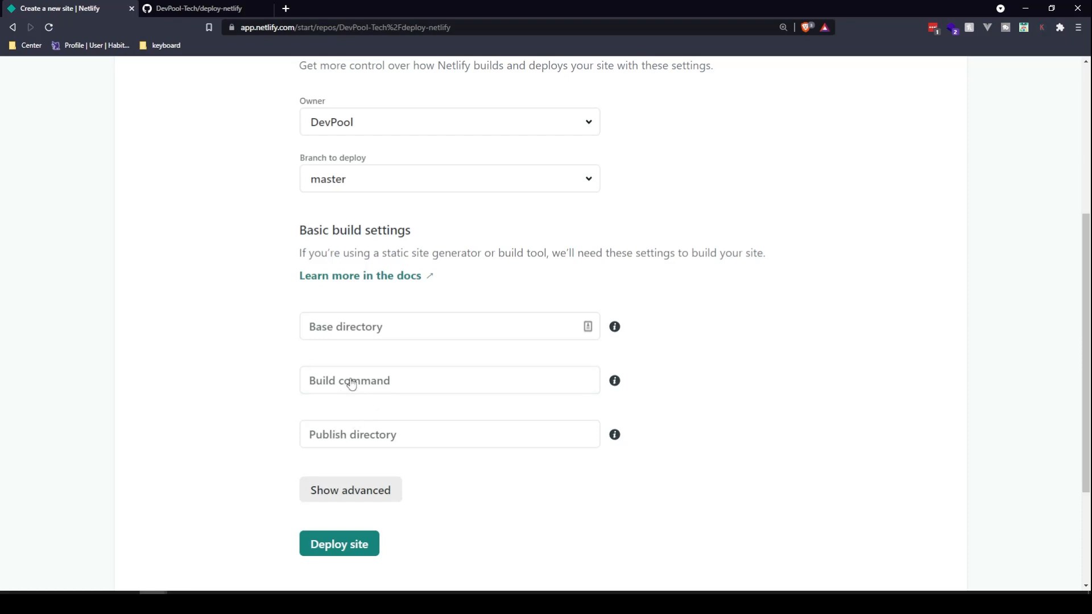
pyautogui.moveTo(350, 414)
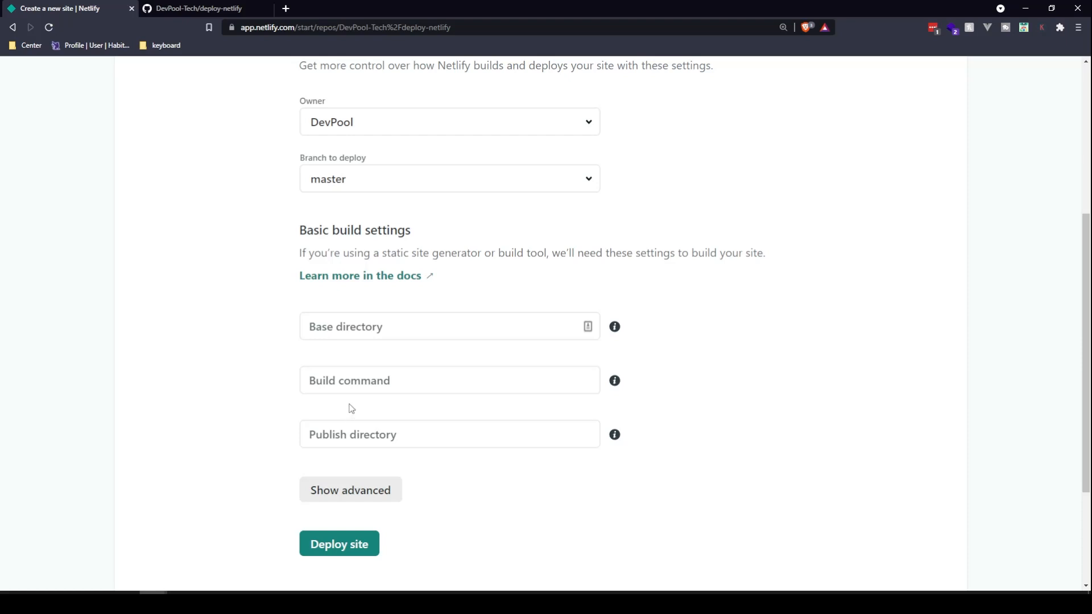
pyautogui.moveTo(348, 405)
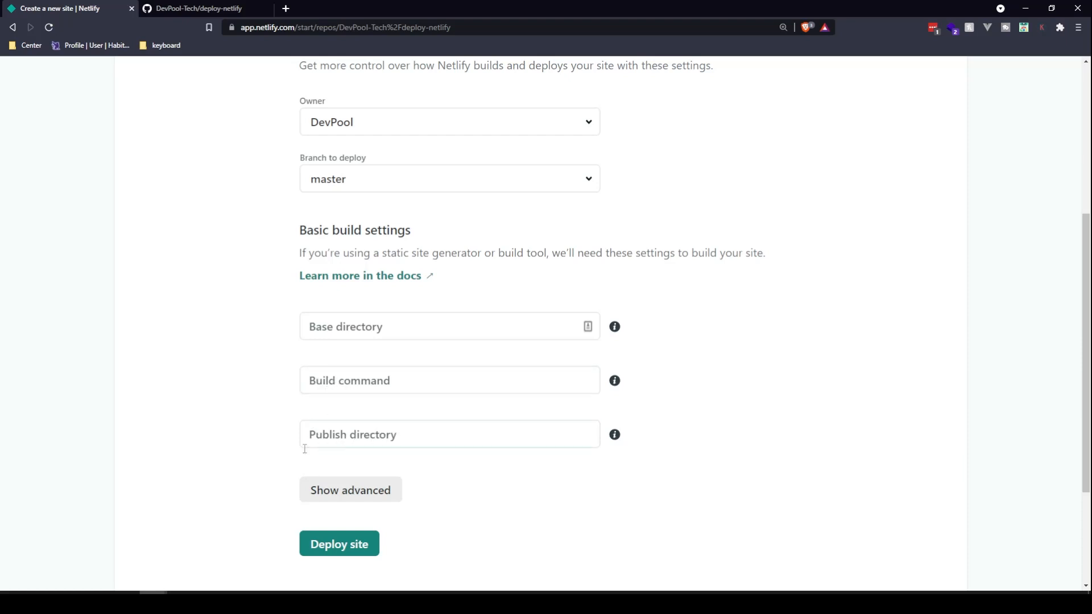
pyautogui.click(339, 543)
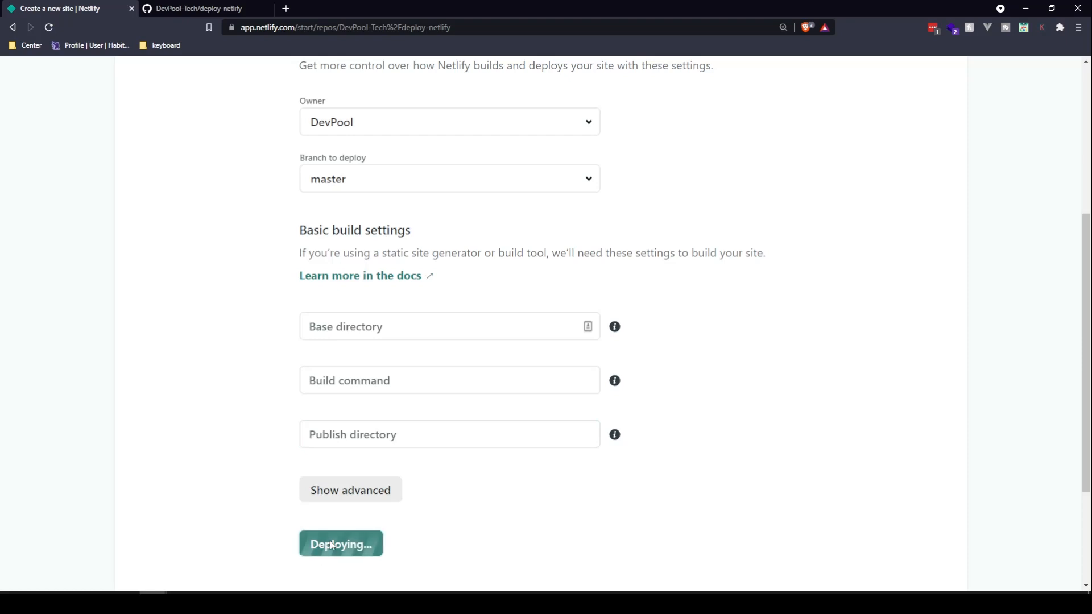
# Follow the production deploy's log until 'Site is live' and the deploy shows as Published.
pyautogui.click(341, 544)
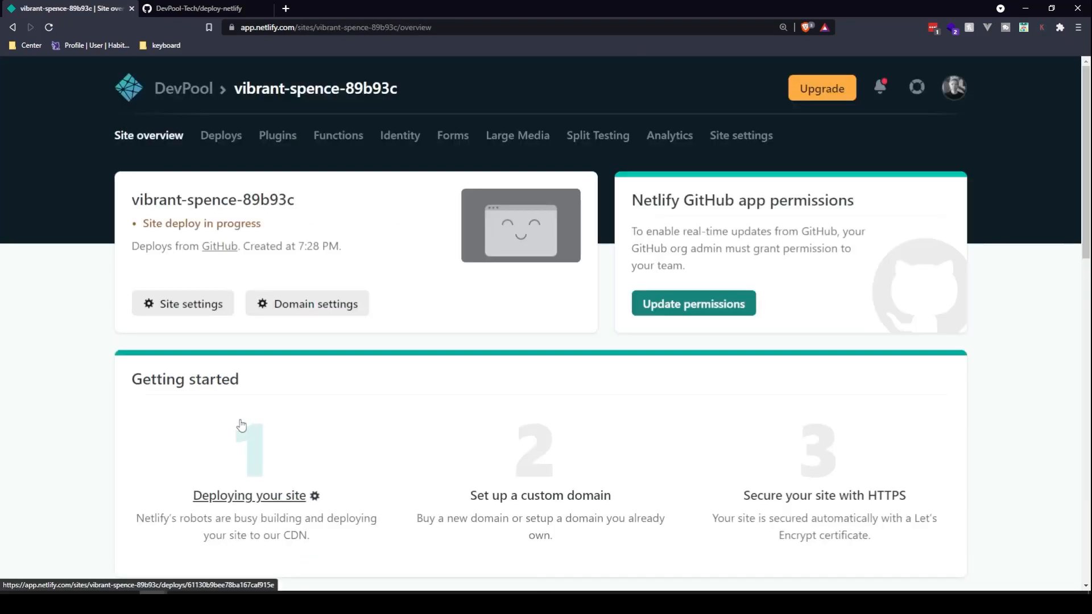
pyautogui.scroll(-3)
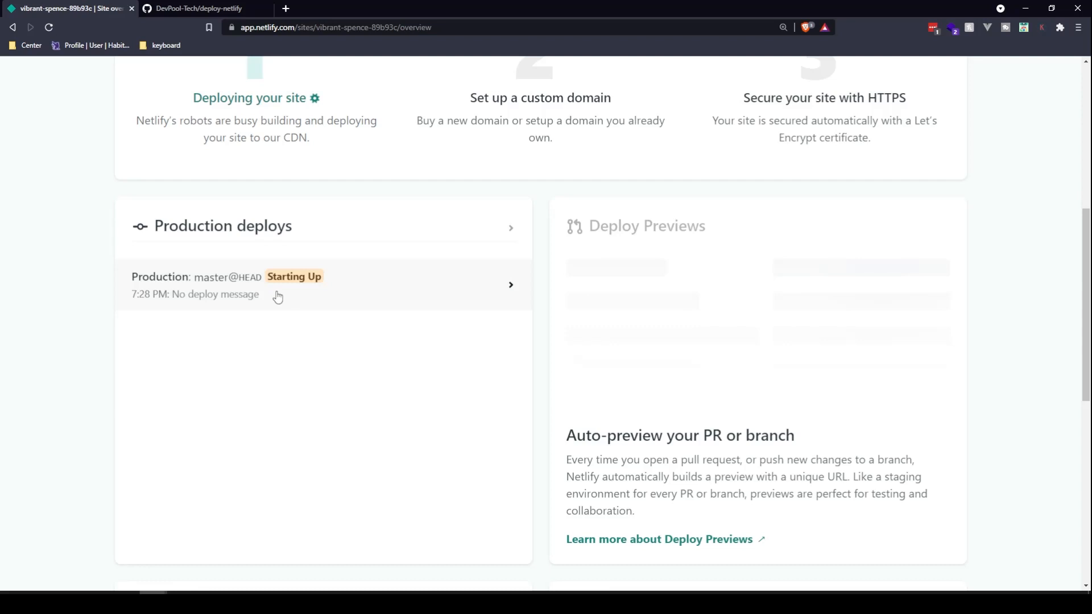
pyautogui.moveTo(325, 293)
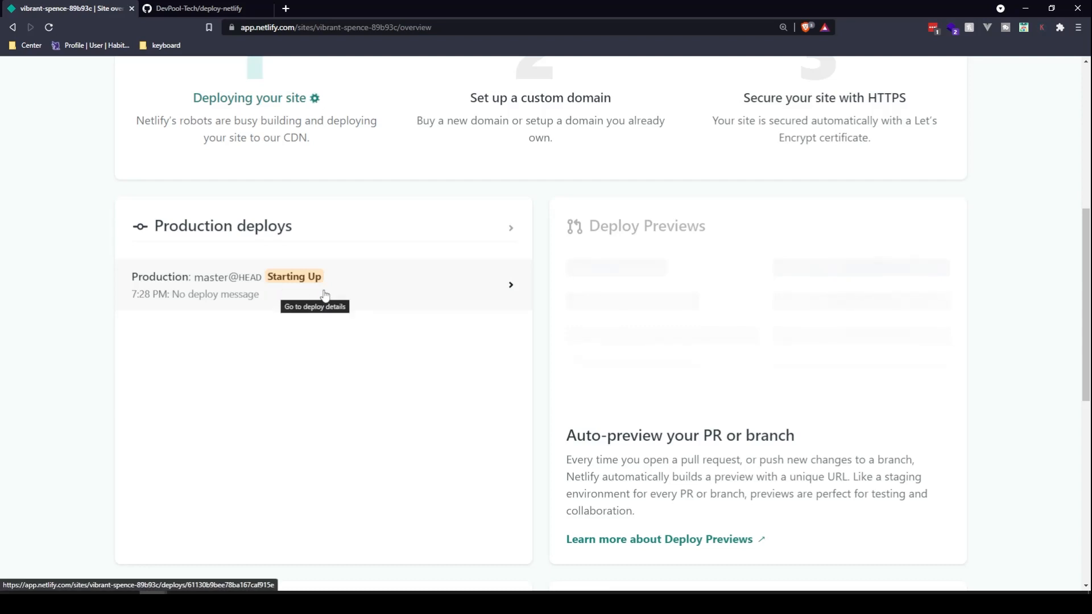
pyautogui.click(323, 293)
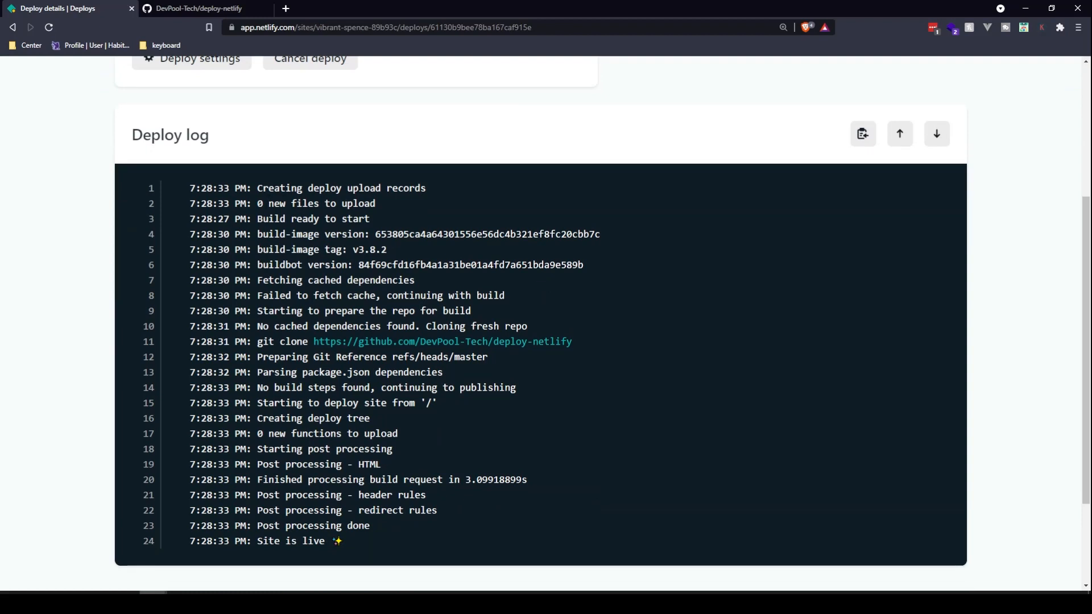
pyautogui.moveTo(535, 343)
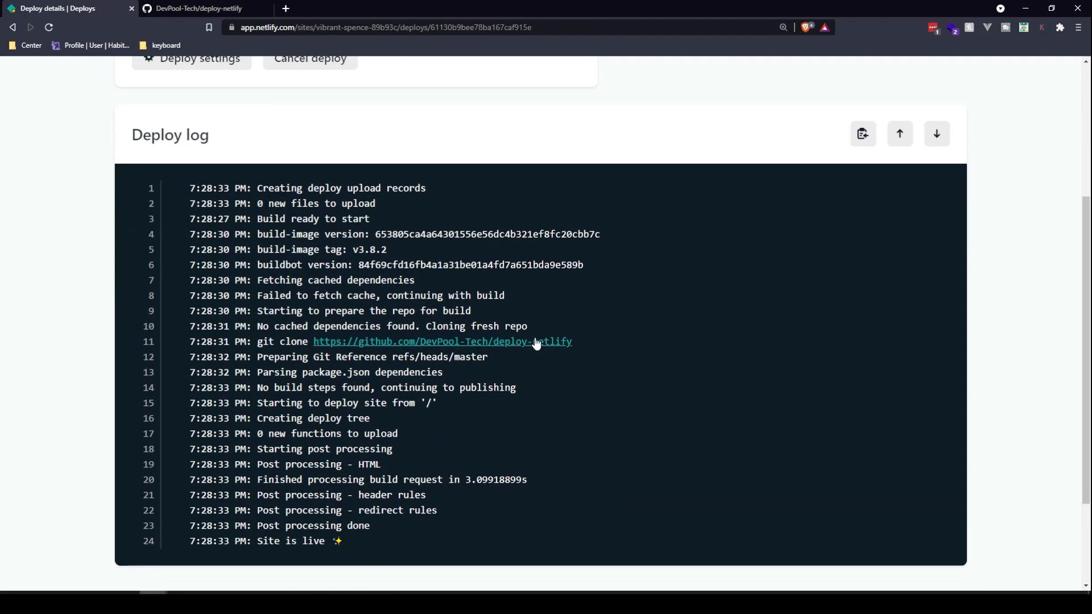
pyautogui.scroll(-3)
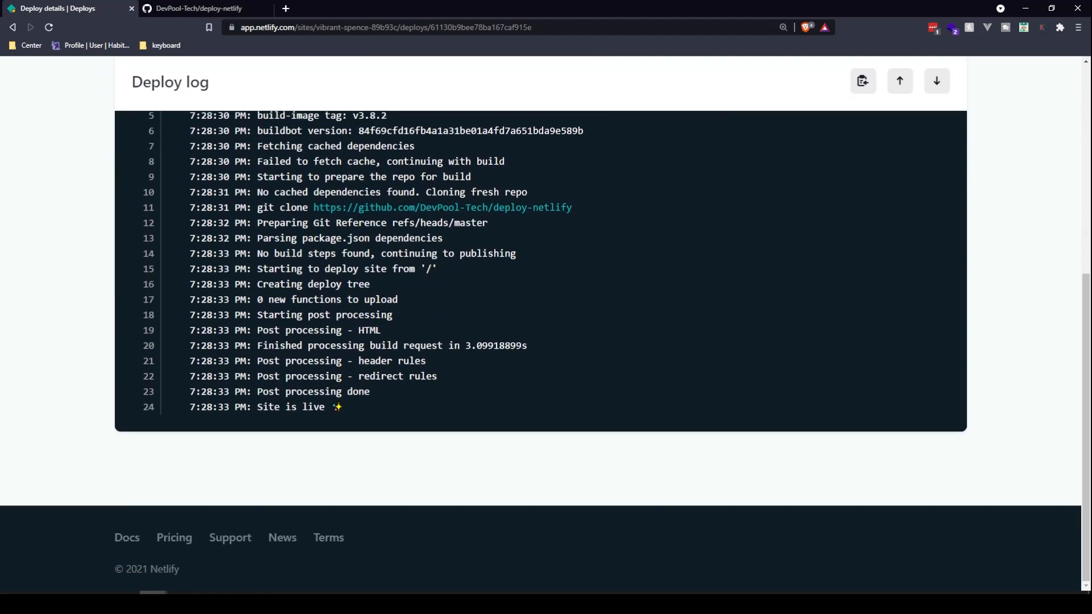
pyautogui.scroll(3)
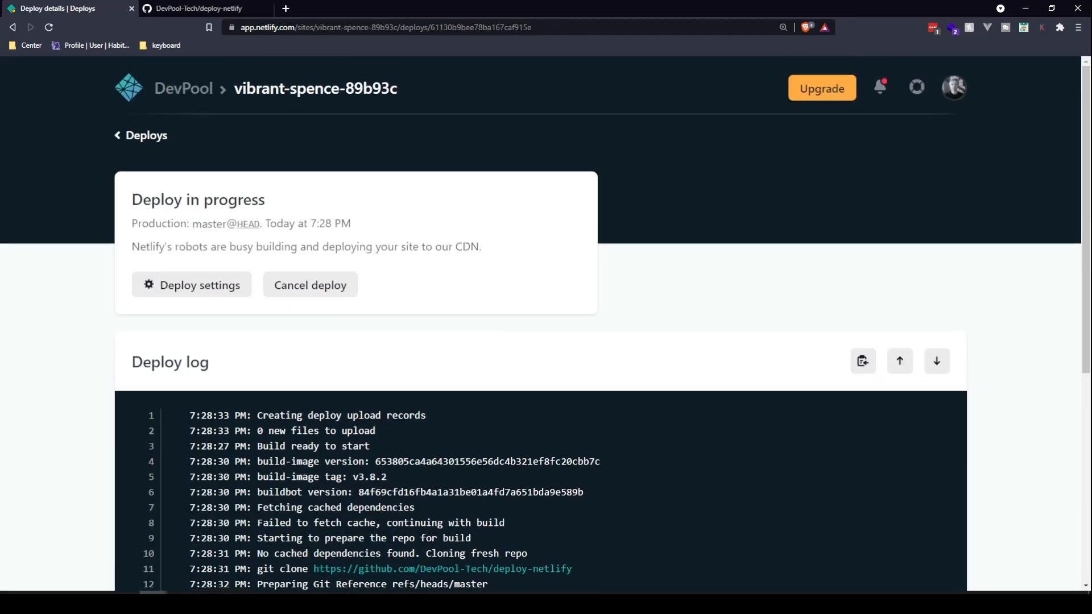
pyautogui.scroll(-3)
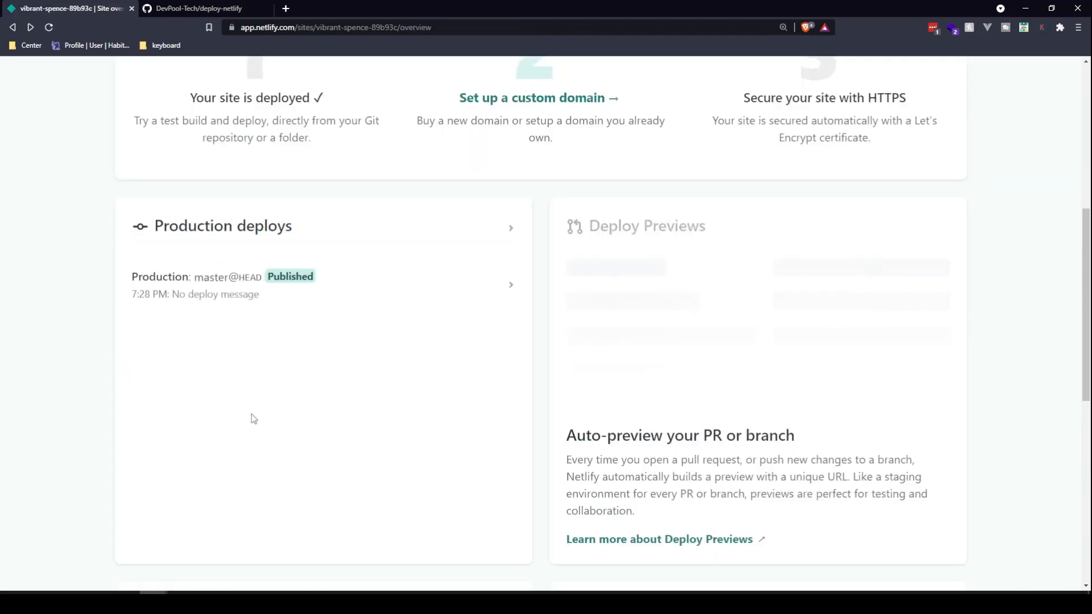
pyautogui.scroll(3)
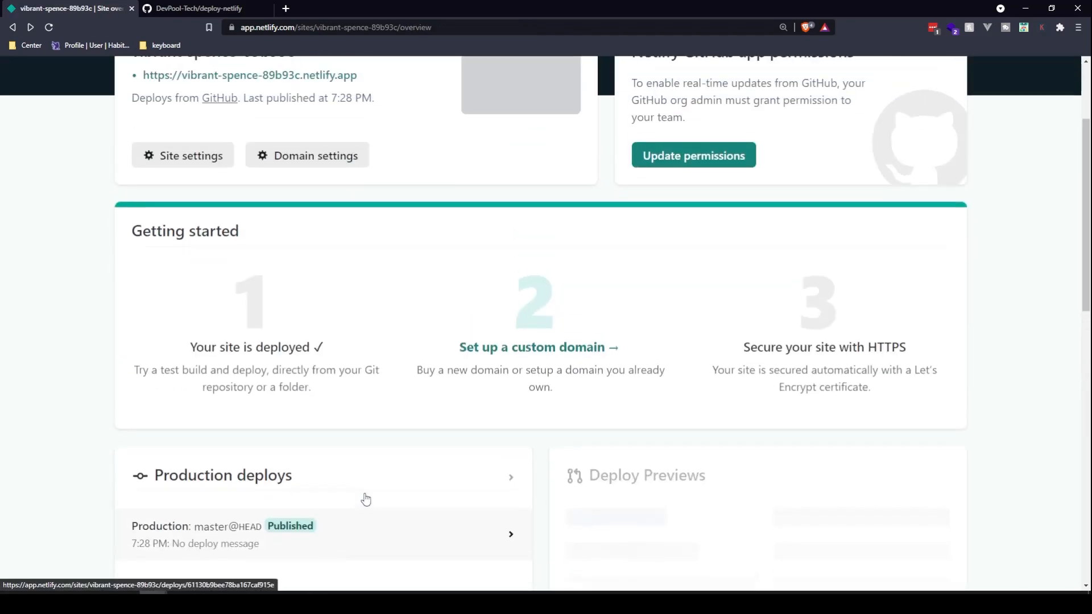
# View the live netlify.app site showing 'Hello from DevPool' and 'Deploy this to netlify'.
pyautogui.click(250, 75)
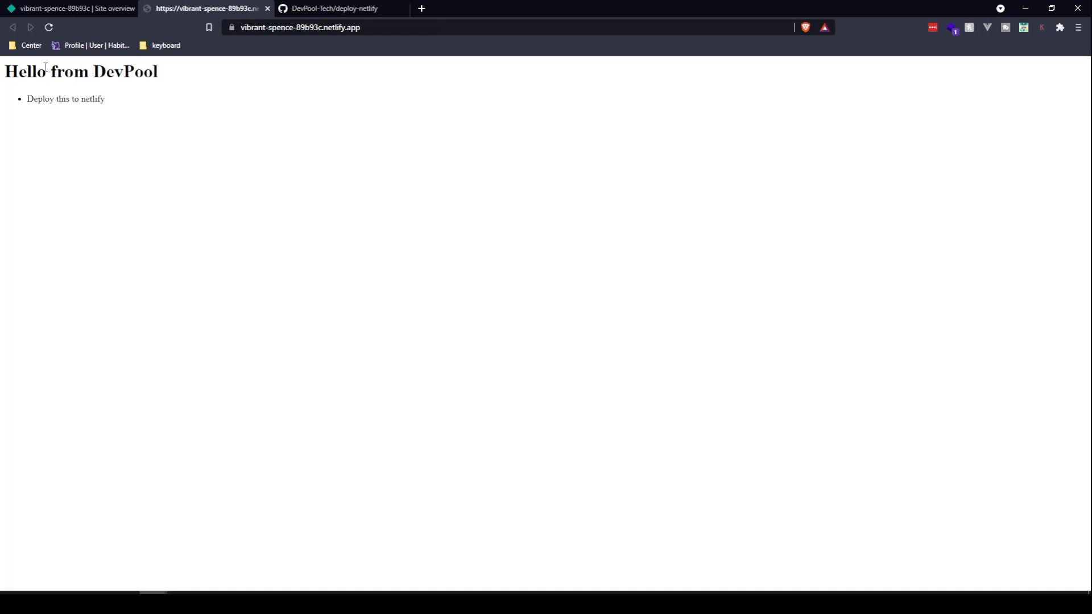
pyautogui.moveTo(26, 70); pyautogui.dragTo(127, 102)
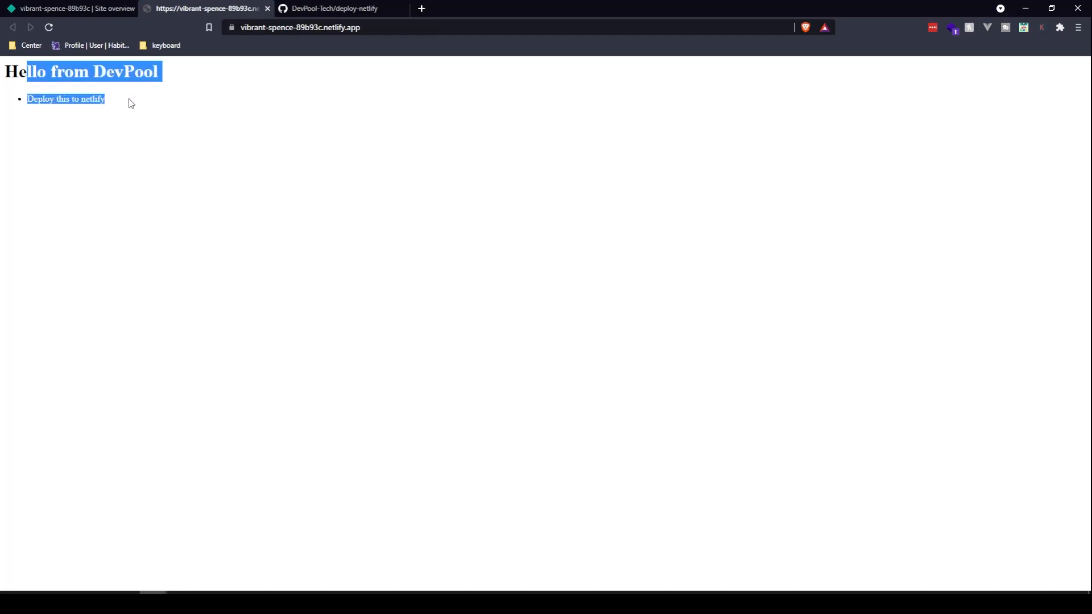
pyautogui.click(80, 79)
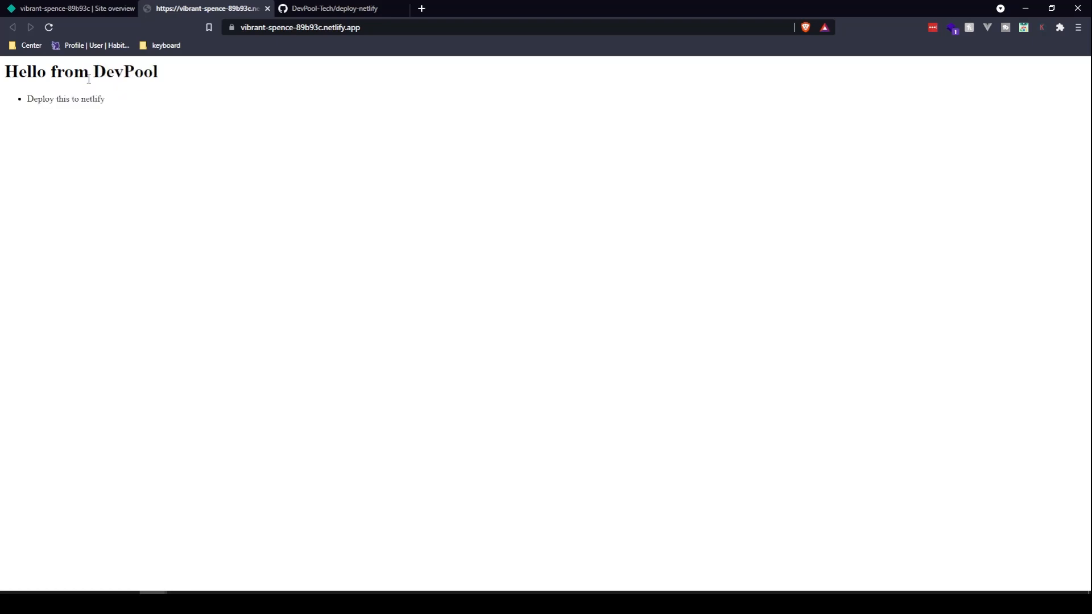
pyautogui.moveTo(255, 211)
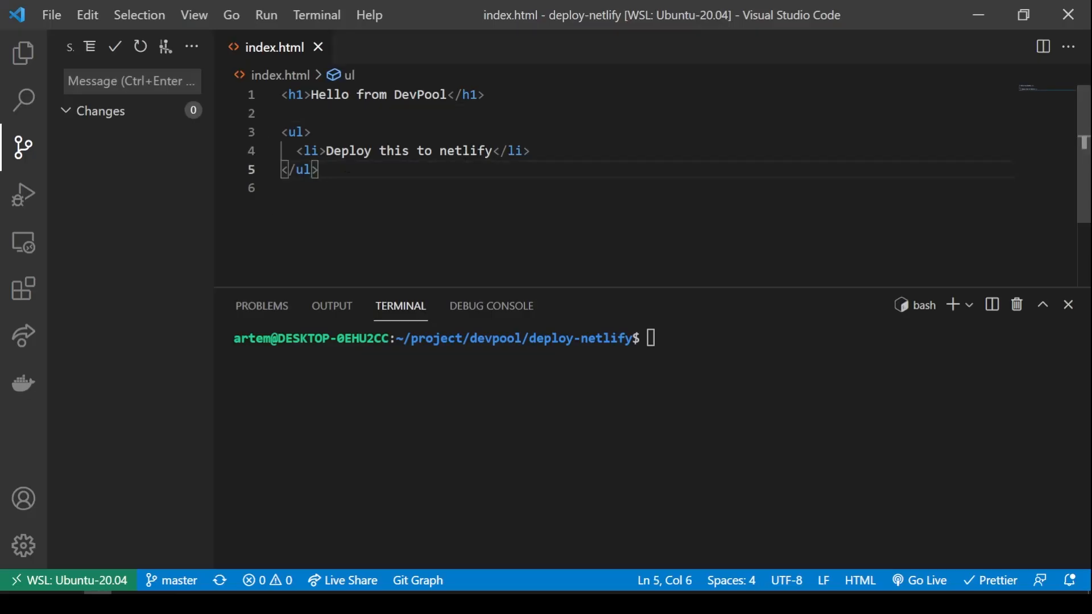
# Change the list item to 'Deploy this to netlify (Done)' in index.html and save.
pyautogui.click(489, 150)
pyautogui.write(' (')
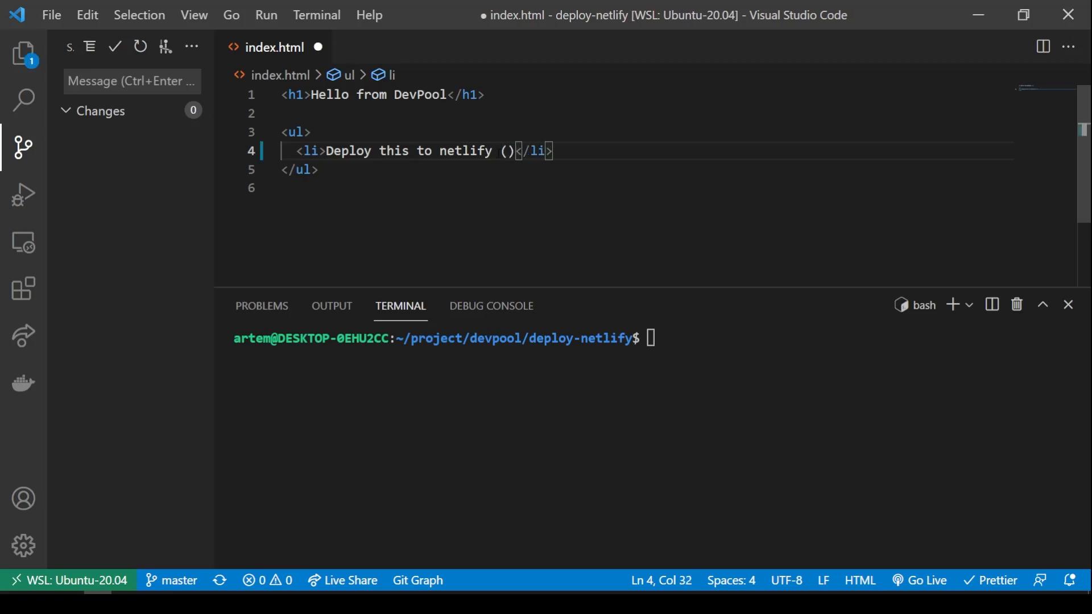
pyautogui.write('Done')
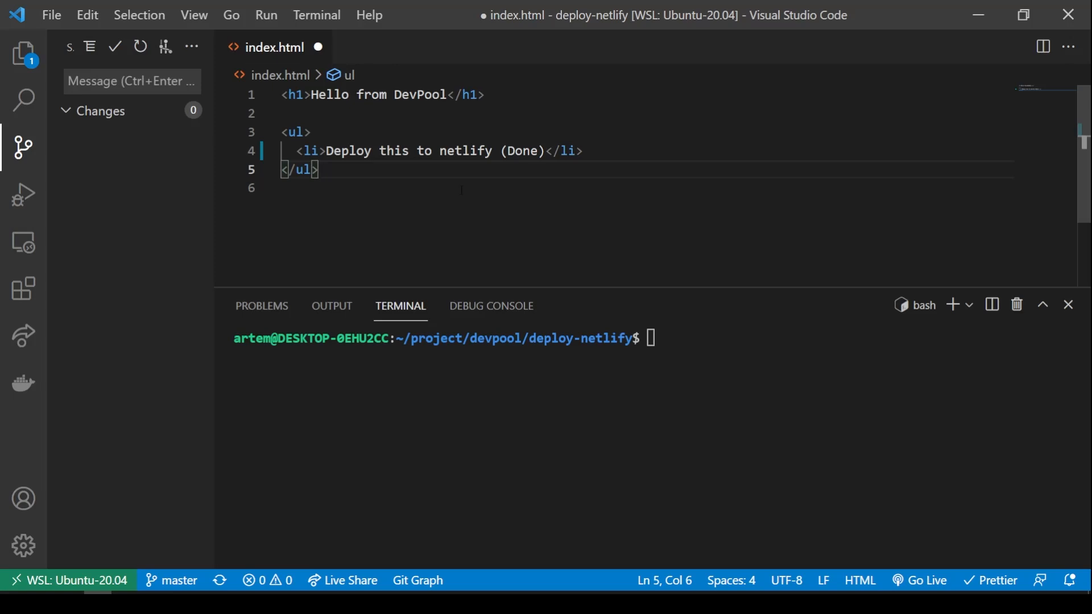
pyautogui.press('Ctrl+S')
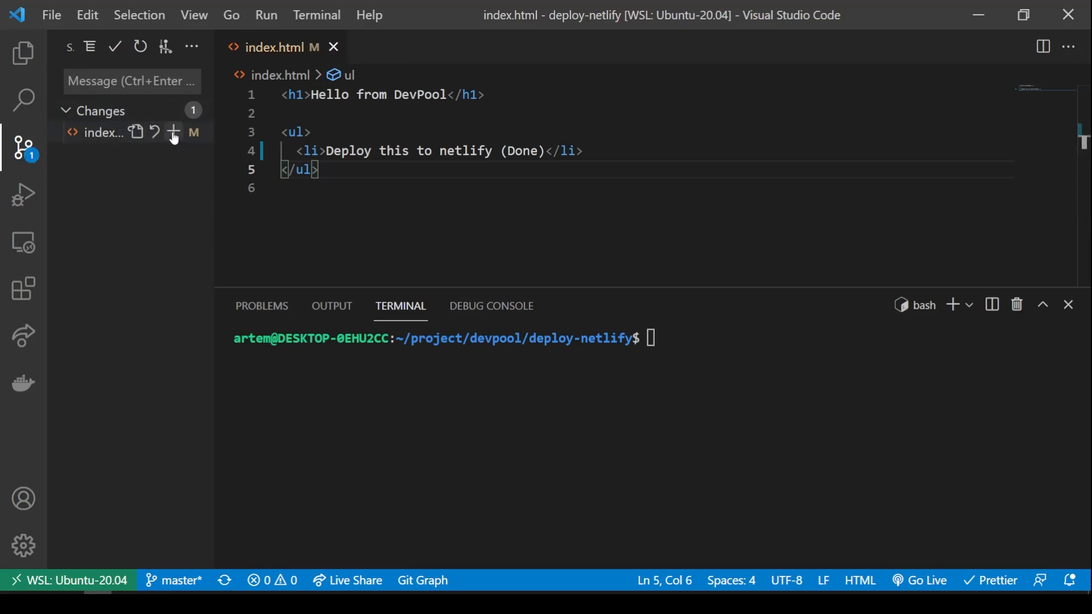
# Stage index.html and commit it with the message 'feat: changed the status', then push to master.
pyautogui.click(173, 132)
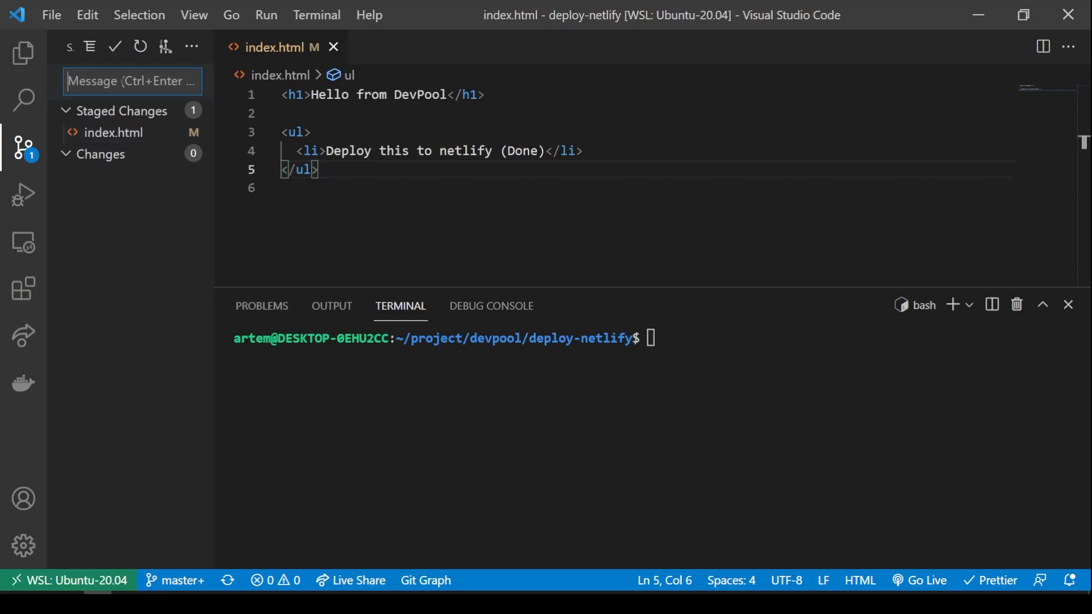
pyautogui.write('feat: changed the status')
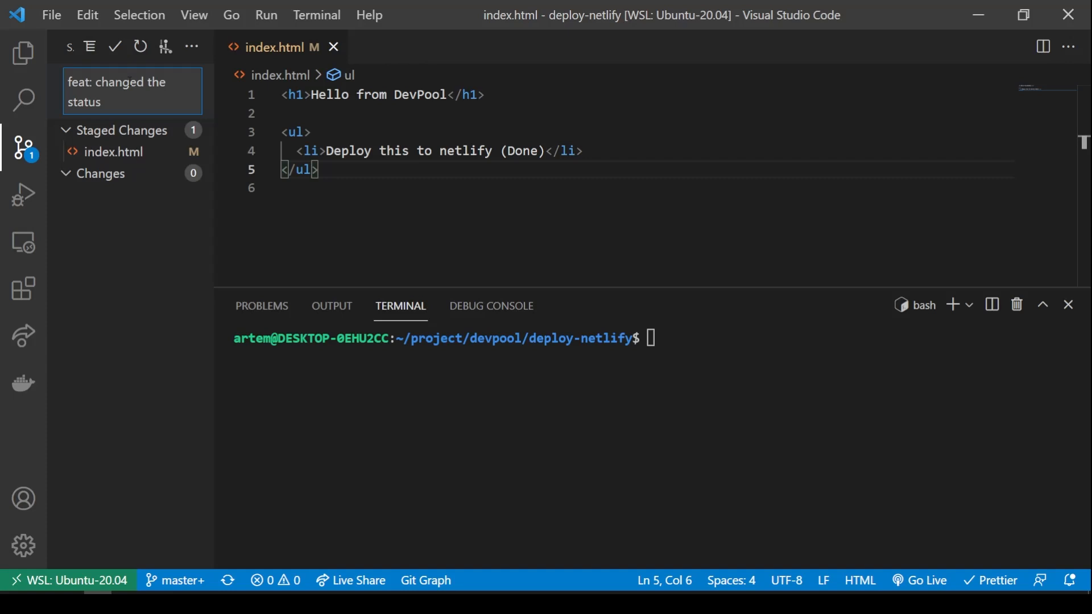
pyautogui.click(111, 47)
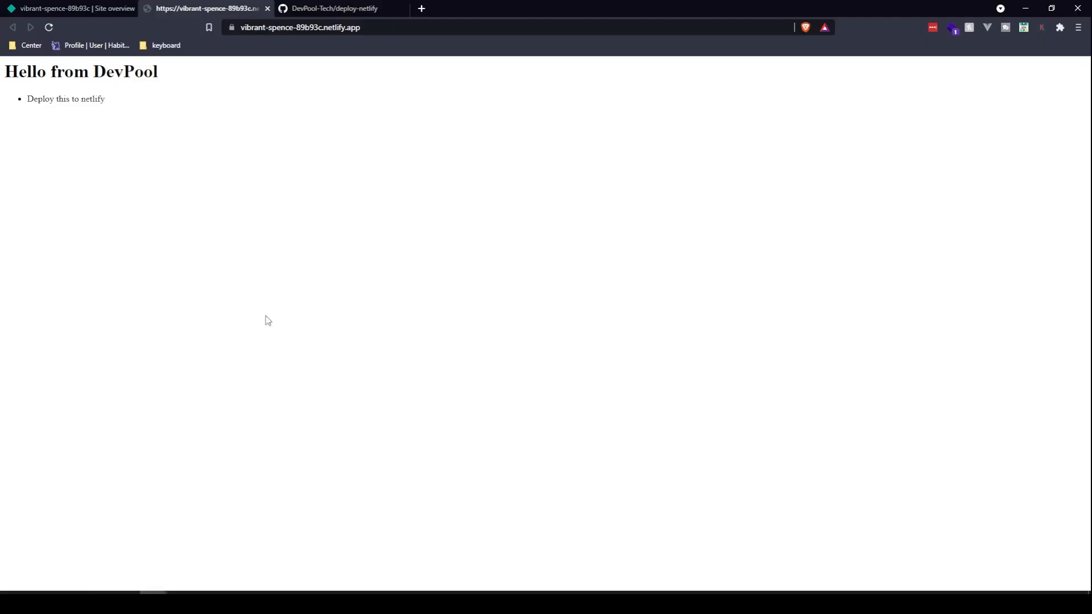
# Check Netlify's Production deploys for the new Published 'feat: changed the status' deploy.
pyautogui.click(68, 9)
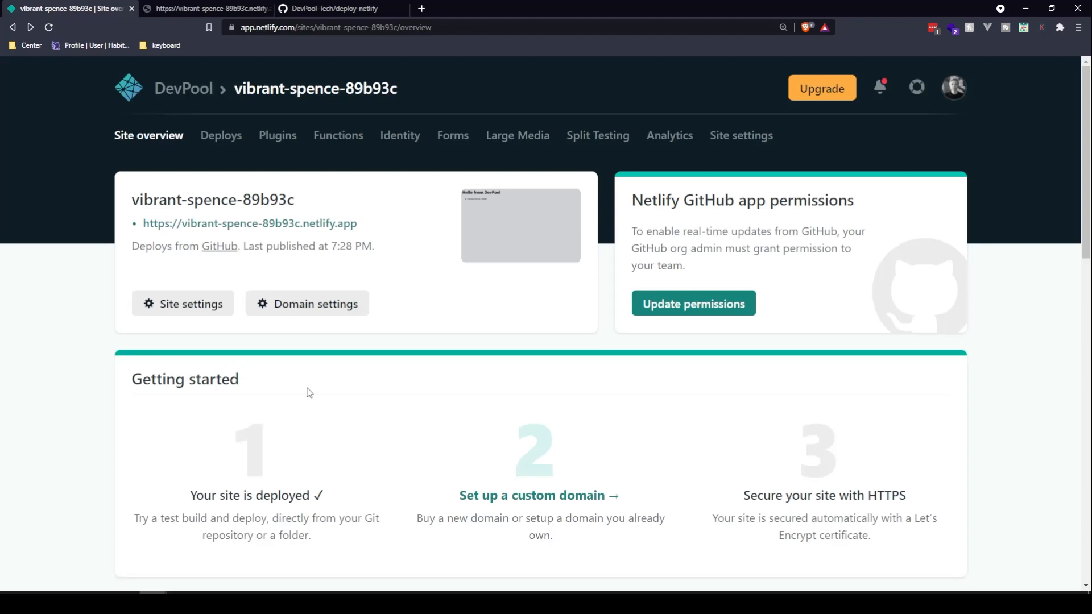
pyautogui.scroll(-3)
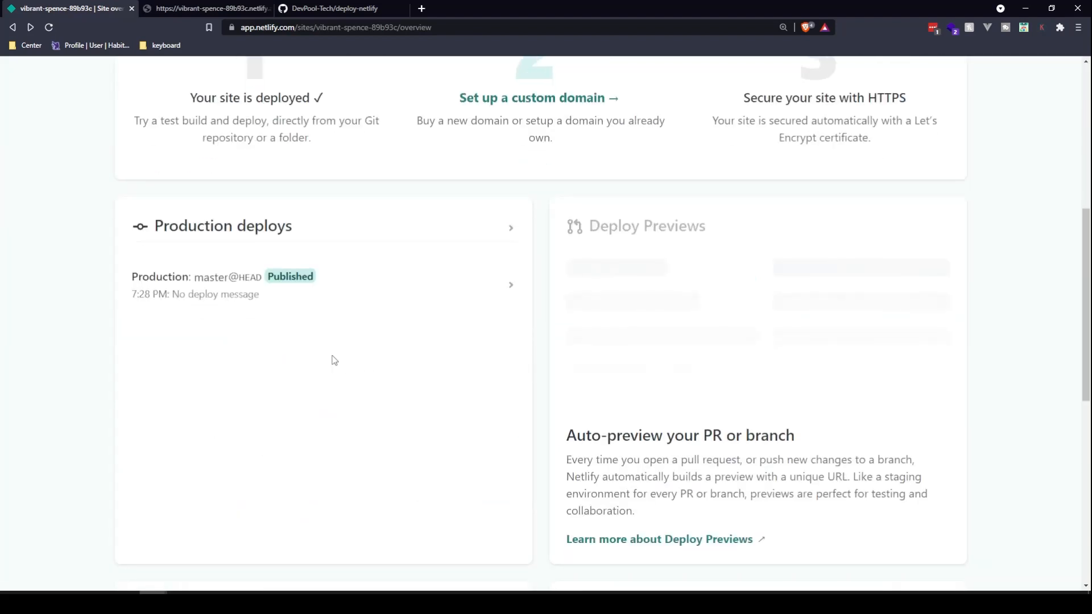
pyautogui.moveTo(342, 402)
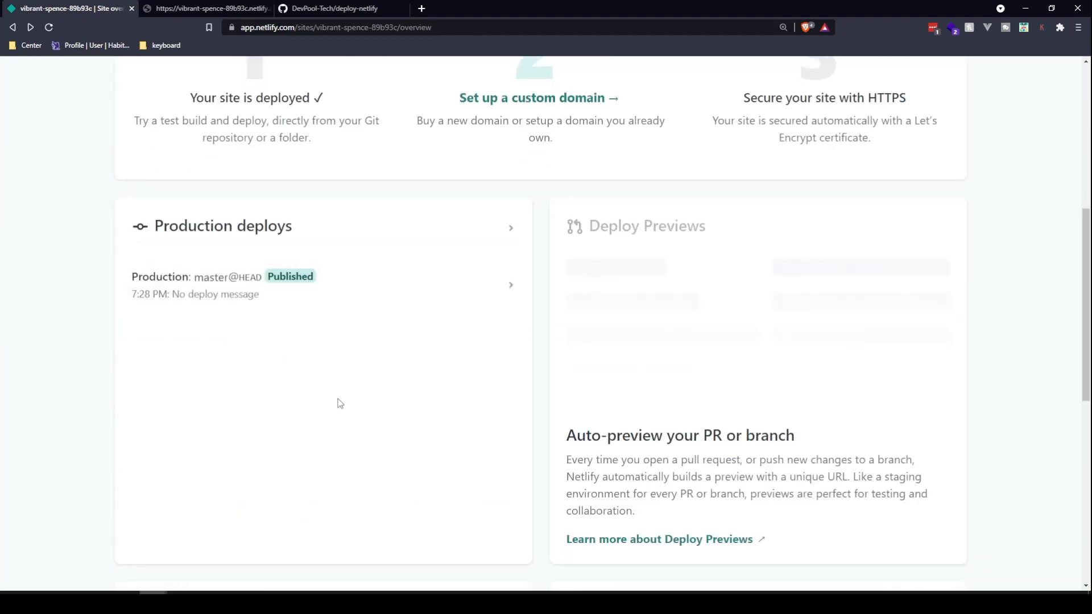
pyautogui.moveTo(319, 401)
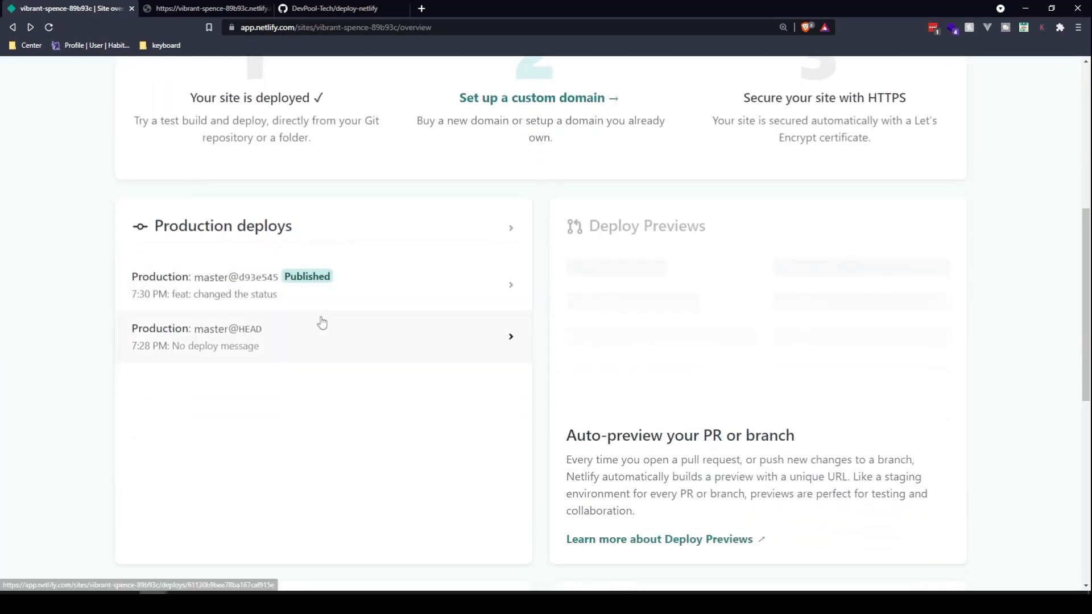
pyautogui.moveTo(314, 299)
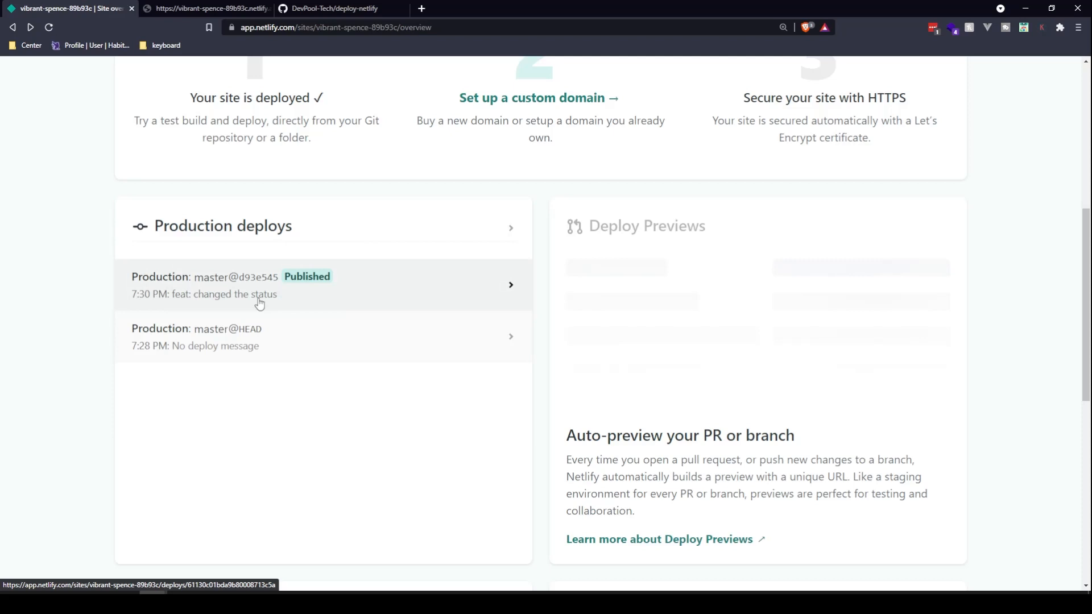
pyautogui.moveTo(206, 9)
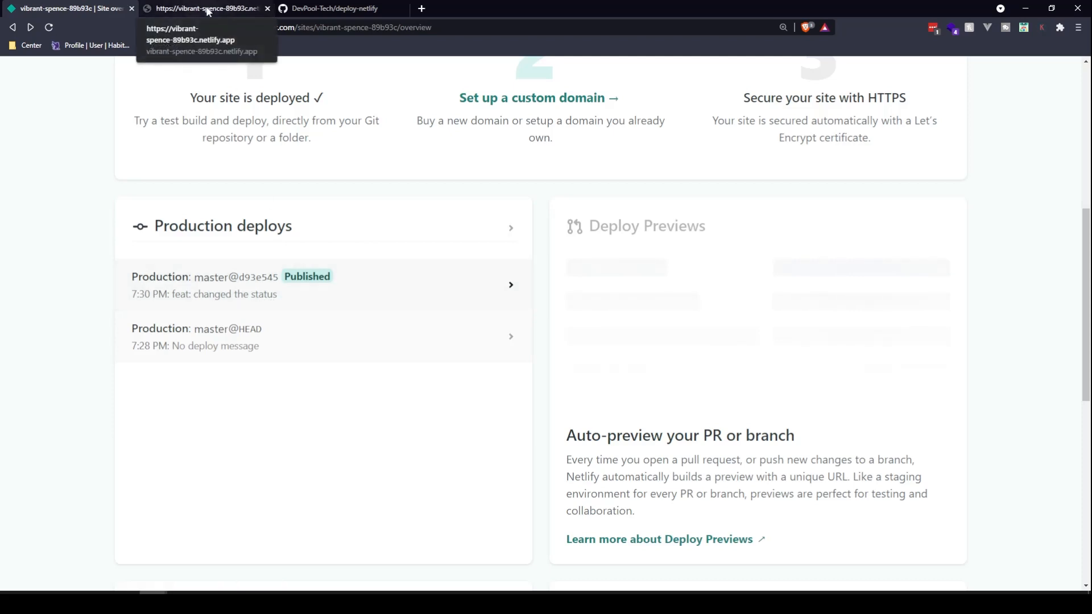
# Verify the live page shows 'Deploy this to netlify (Done)' and return to the Site overview.
pyautogui.click(205, 10)
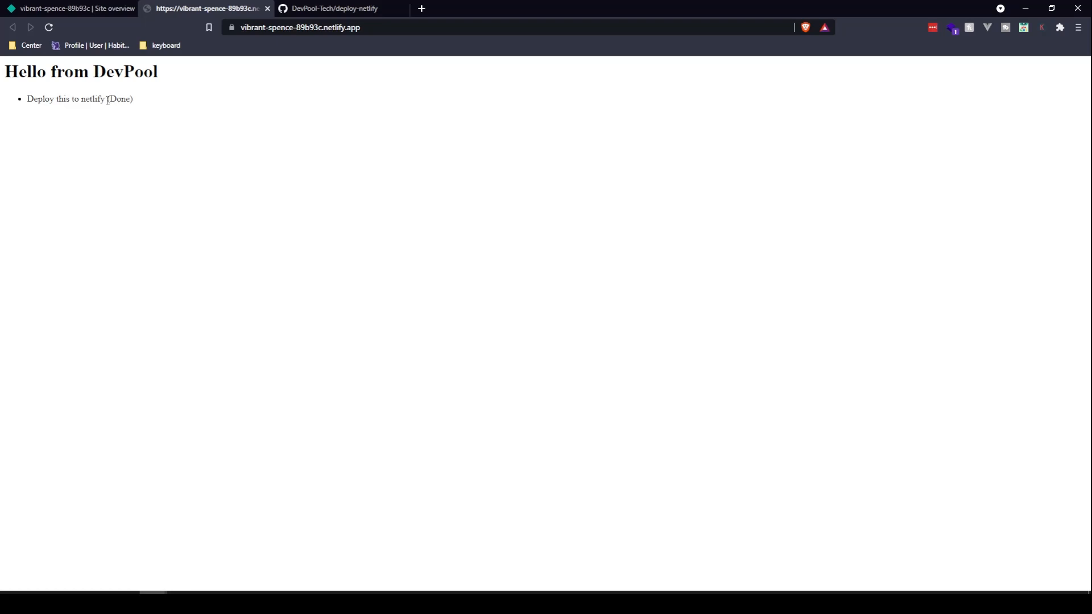
pyautogui.moveTo(145, 105)
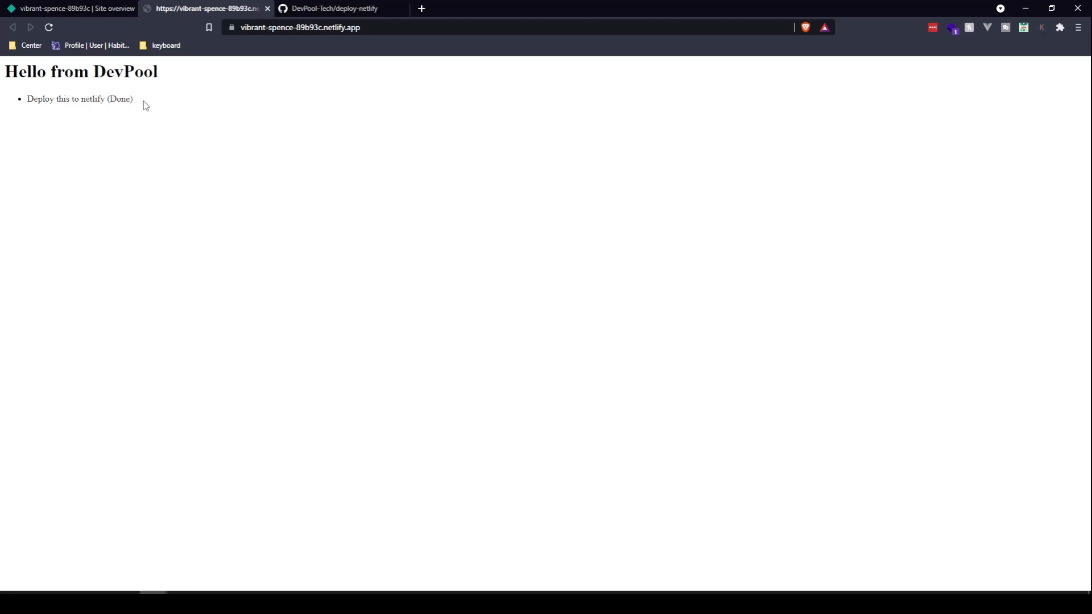
pyautogui.click(74, 8)
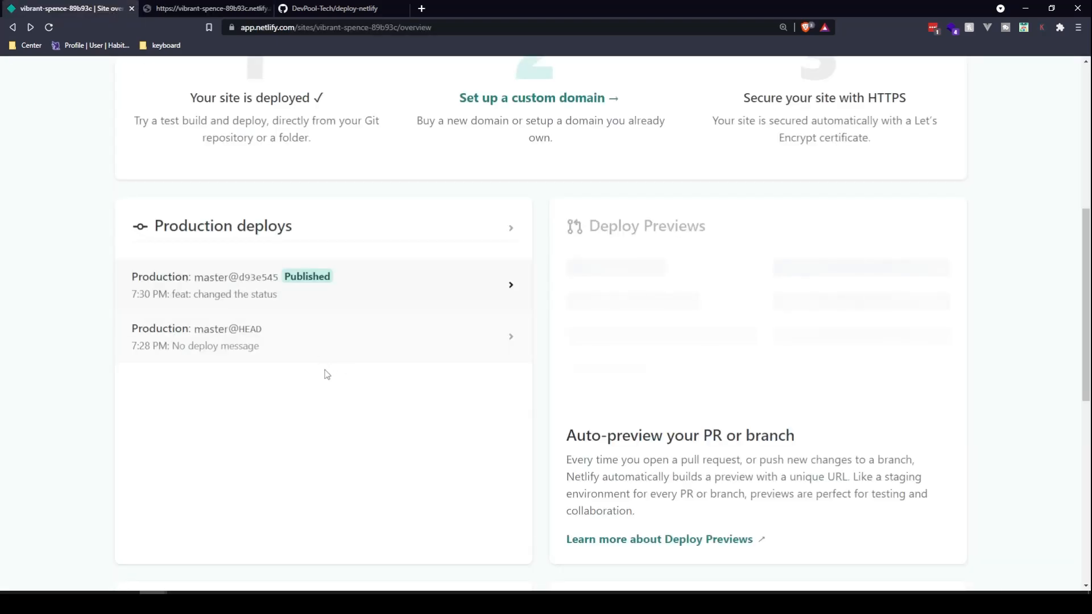
pyautogui.moveTo(333, 310)
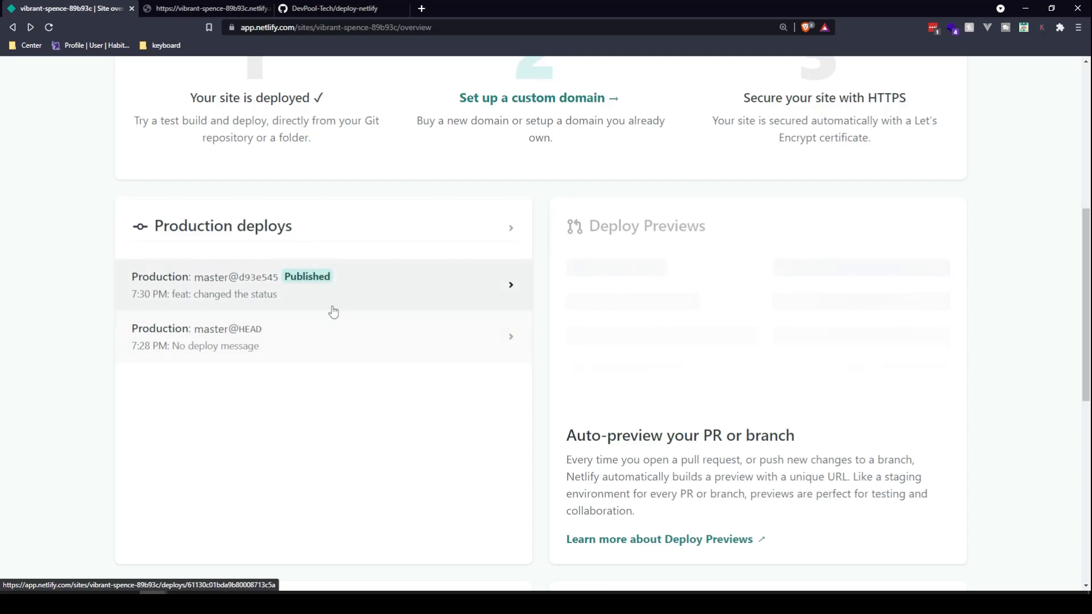